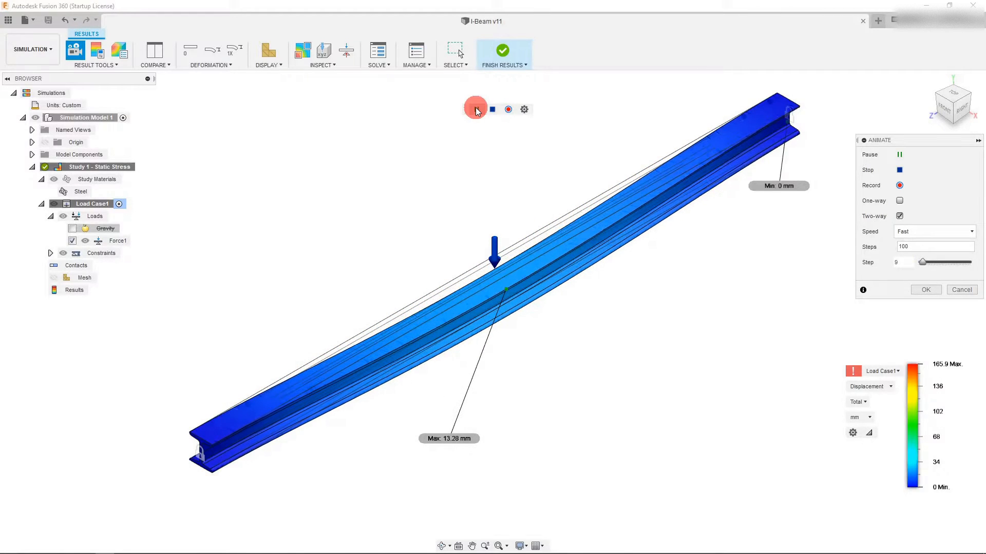
Pause the displacement animation near its end and view the bent beam from the front
click(476, 109)
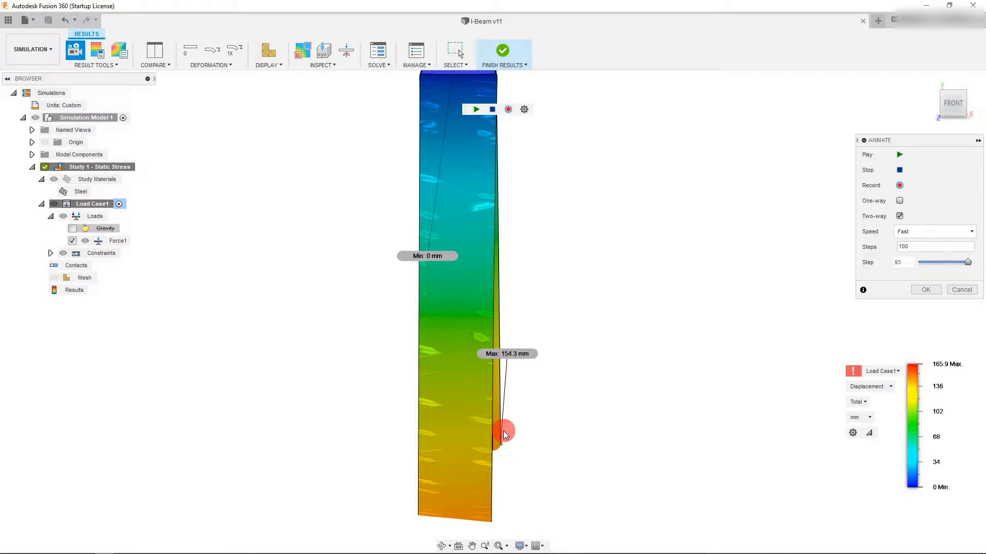
mouse_move(496, 397)
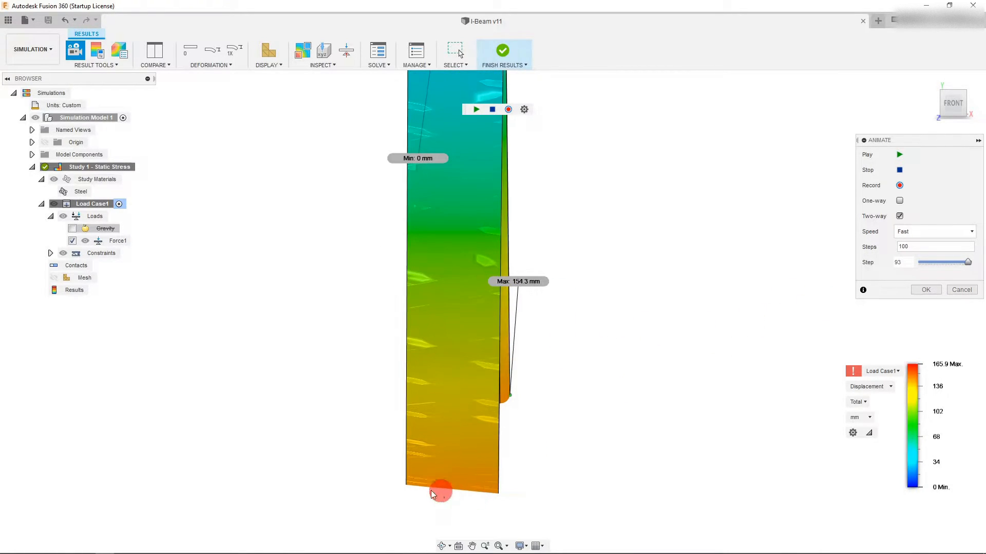
click(953, 103)
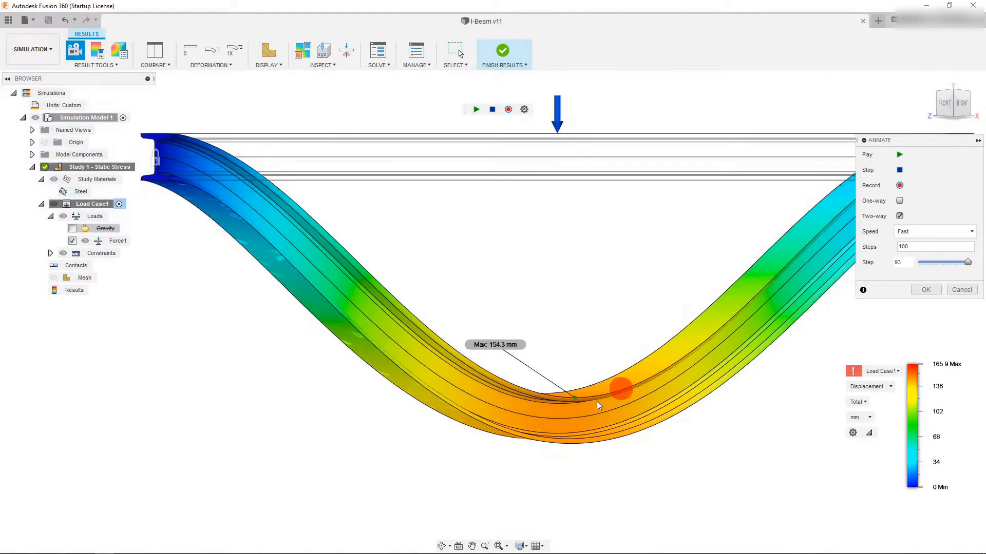
click(898, 155)
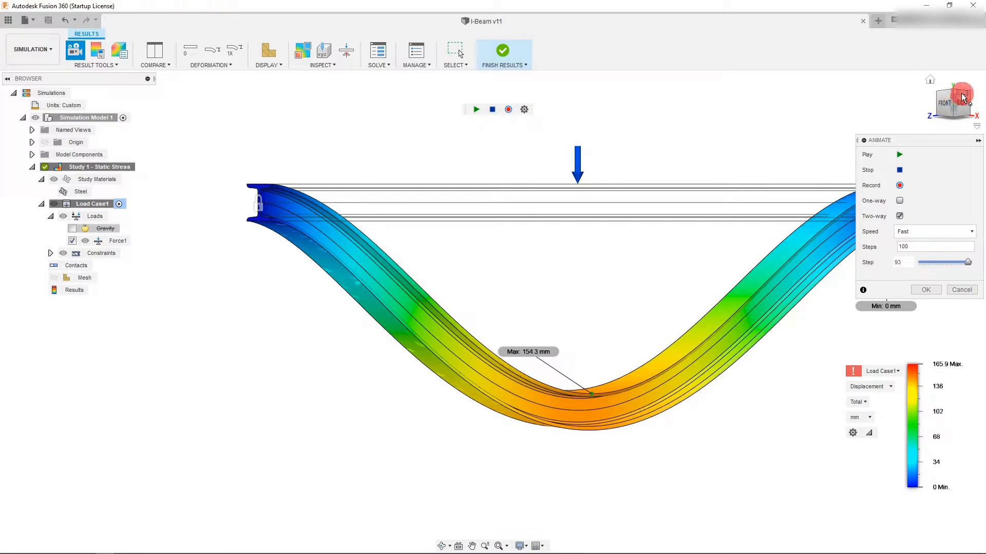
click(962, 96)
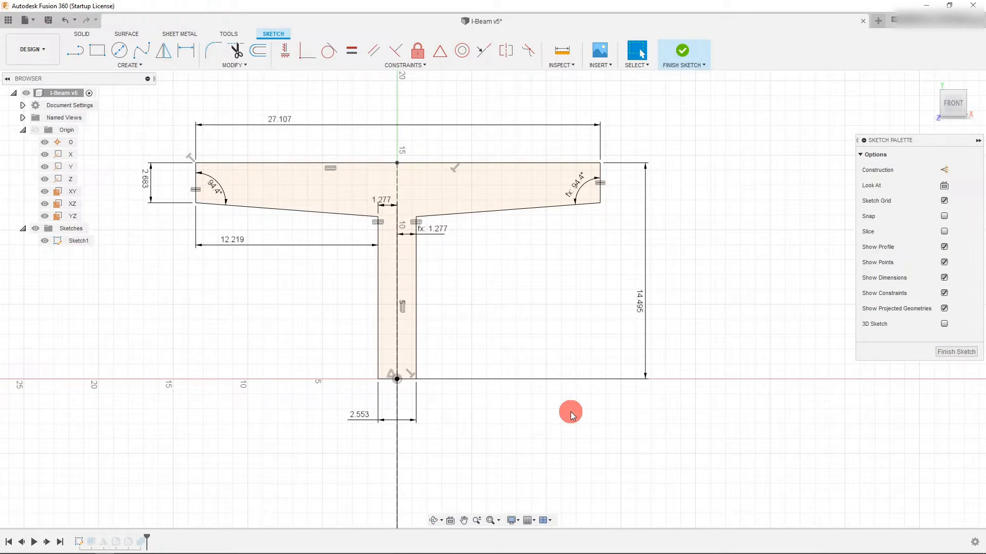
mouse_move(484, 390)
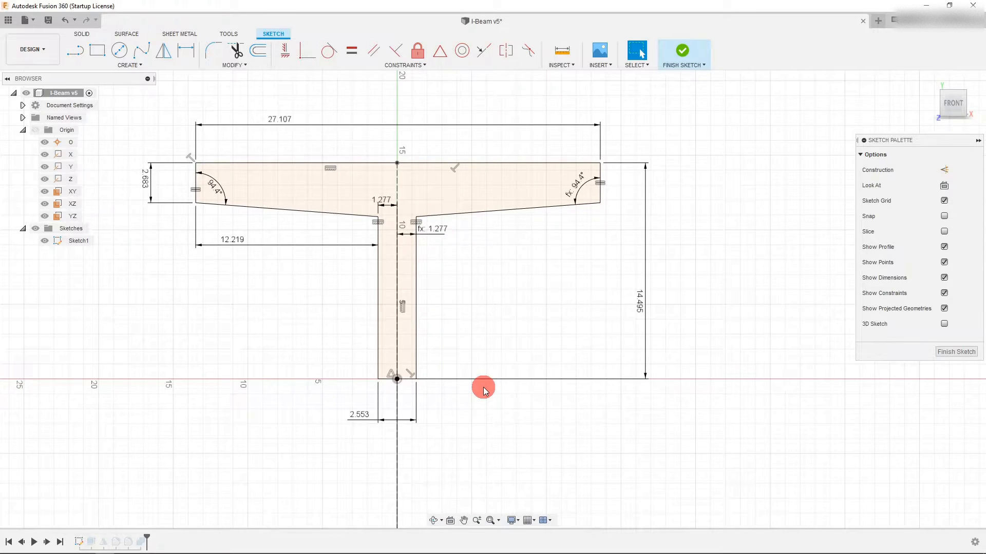
mouse_move(281, 325)
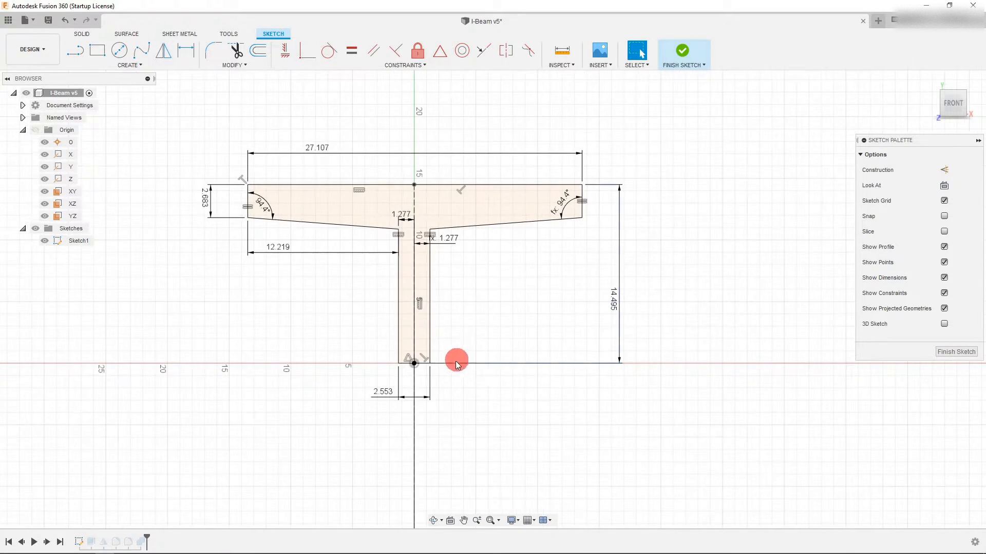
mouse_move(492, 340)
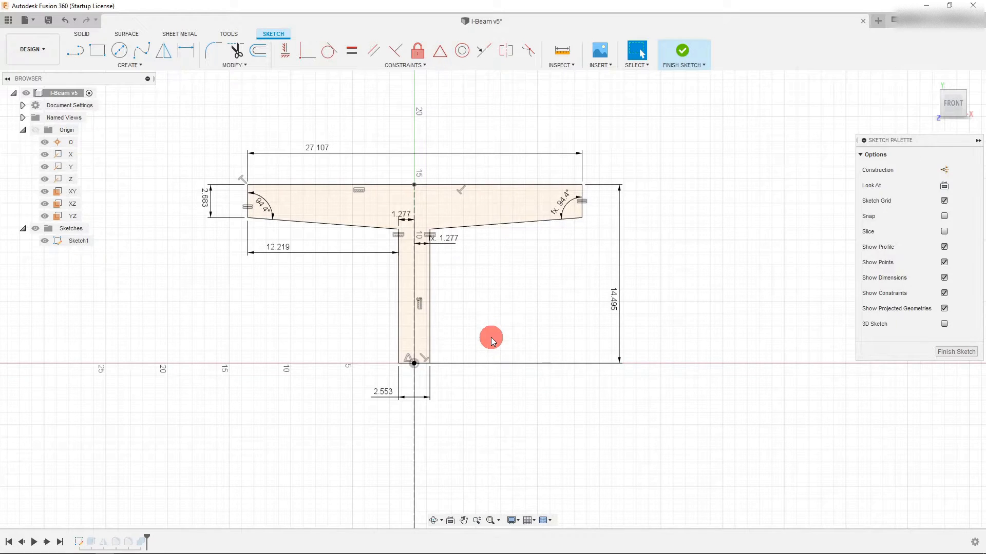
Extrude the half I-beam profile into solid Body1 and view it from the right
click(682, 50)
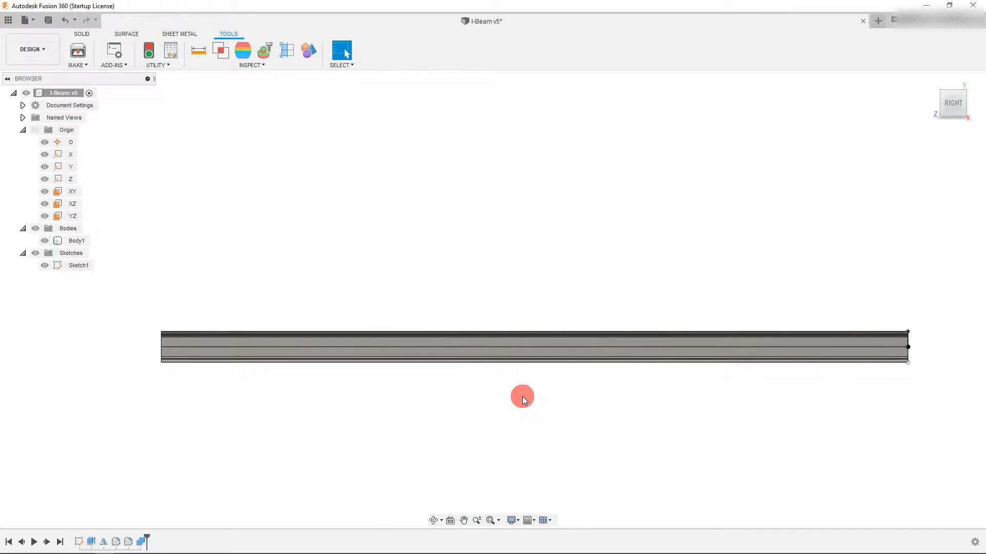
mouse_move(465, 397)
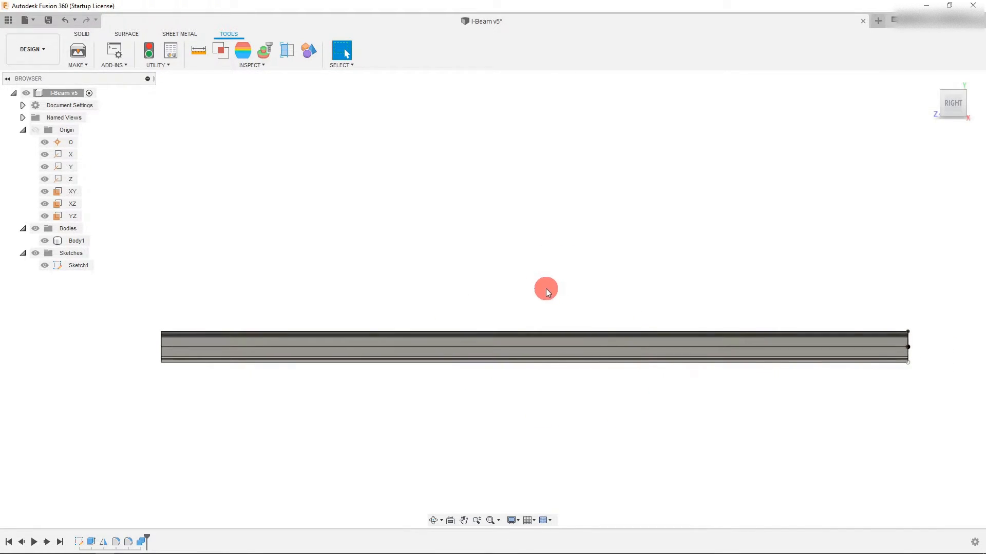
Create a Static Stress study for the I-beam and view it side-on from the right
click(30, 49)
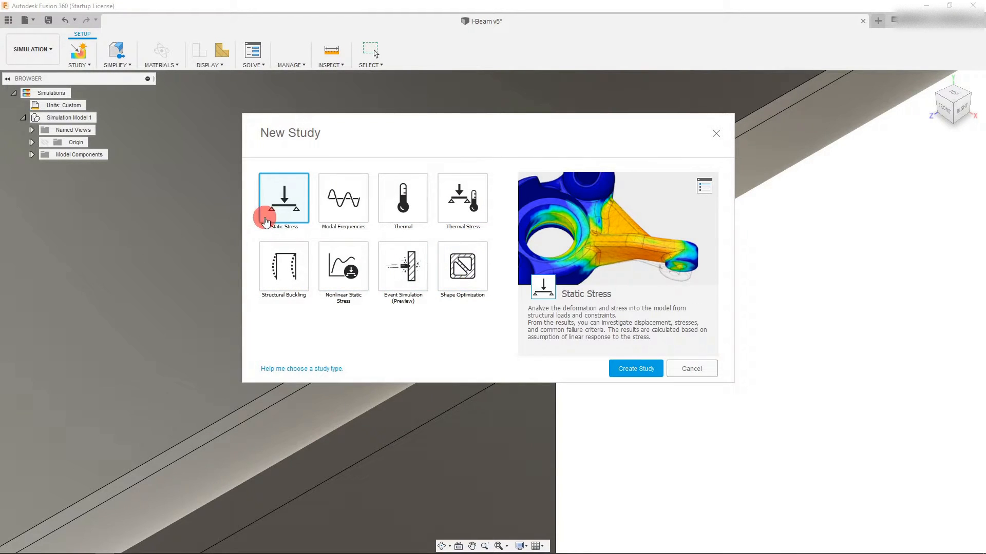
click(645, 369)
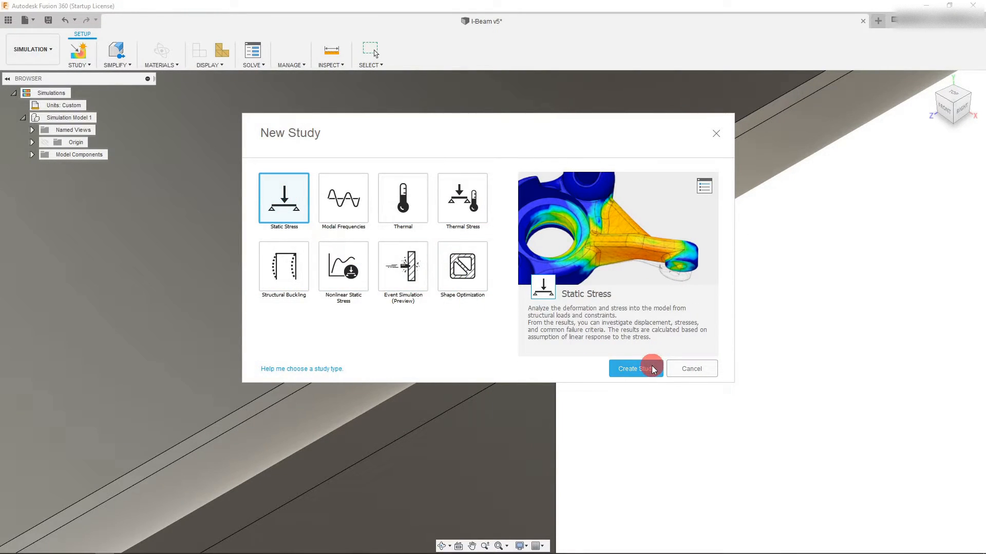
click(636, 368)
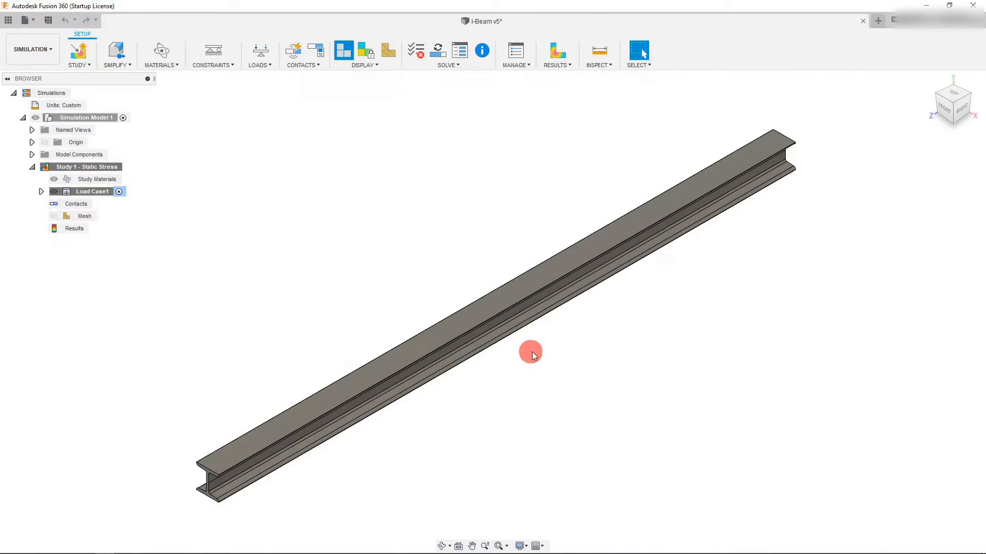
click(961, 108)
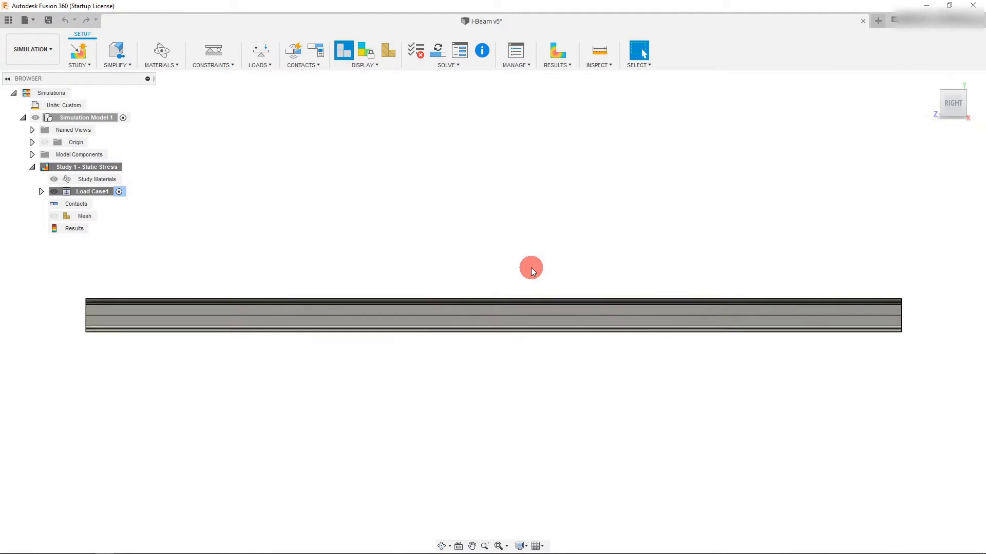
mouse_move(359, 224)
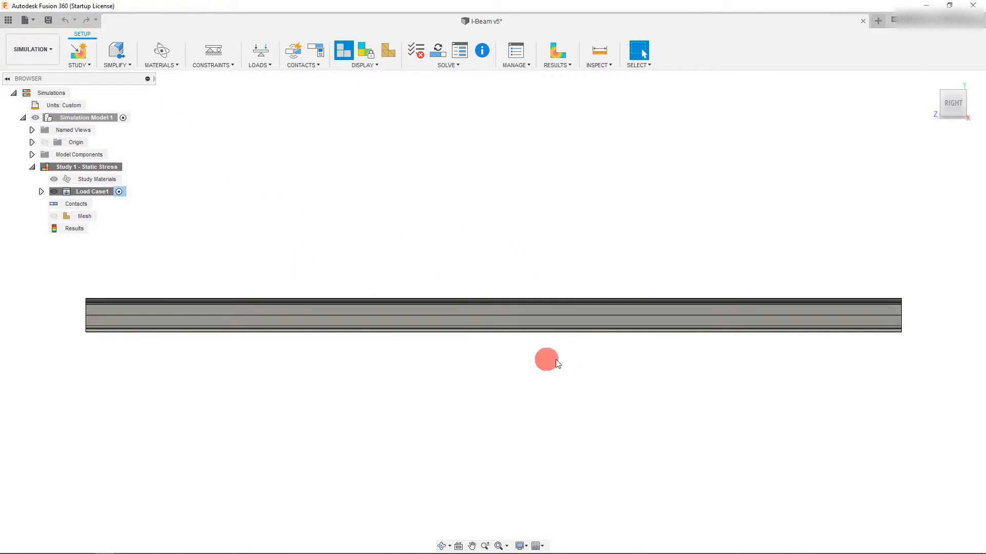
Set the study material to Steel, replacing Steel AISI 1022
click(161, 52)
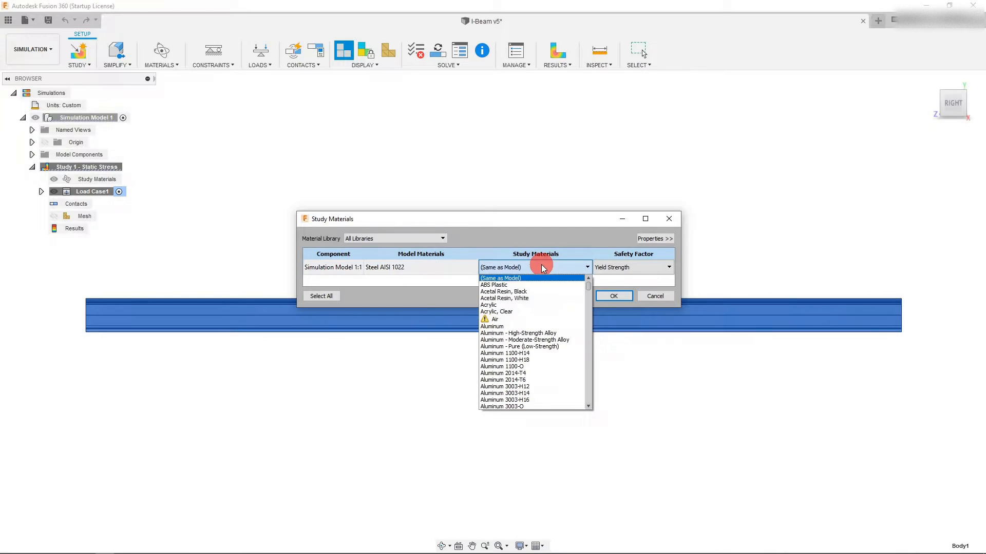
scroll(down, 3)
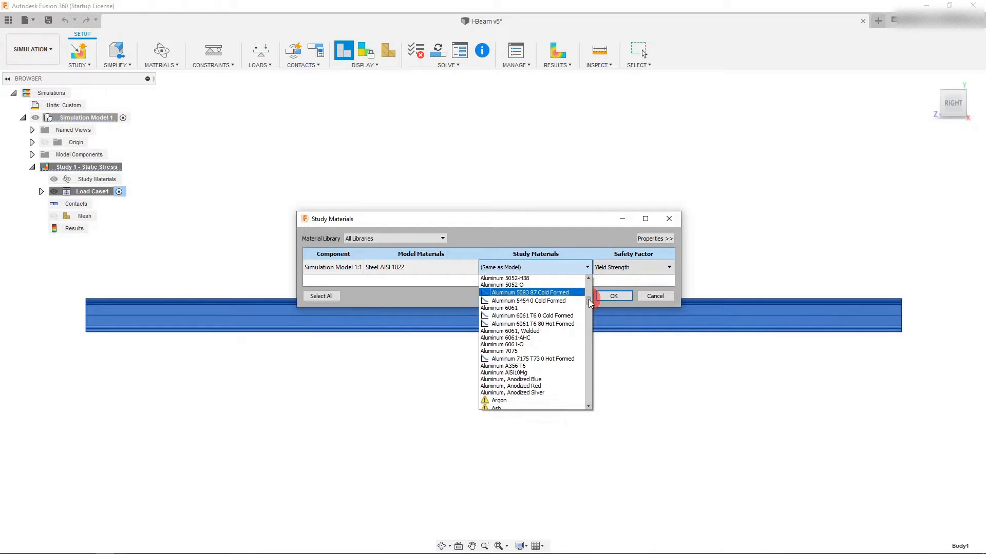
drag(589, 302, 589, 342)
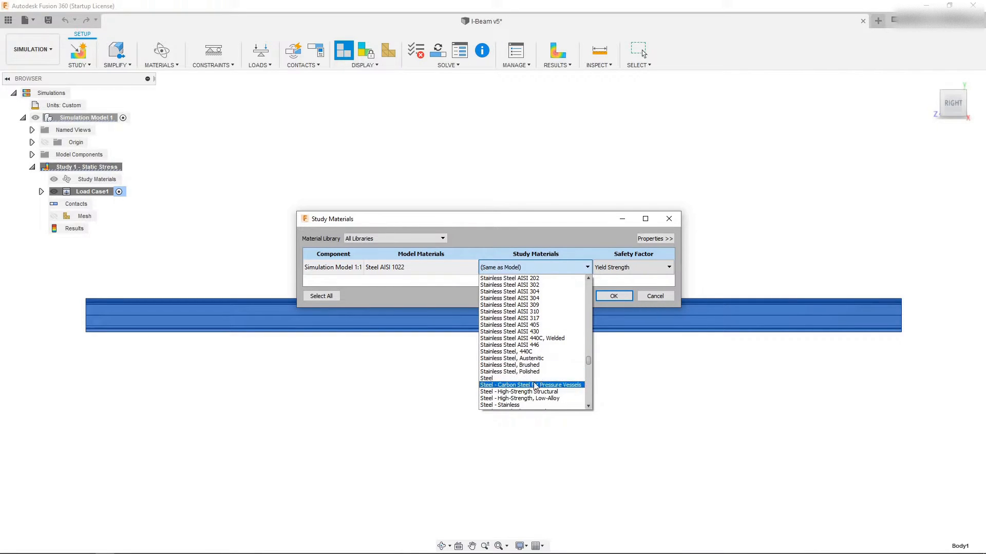
click(486, 378)
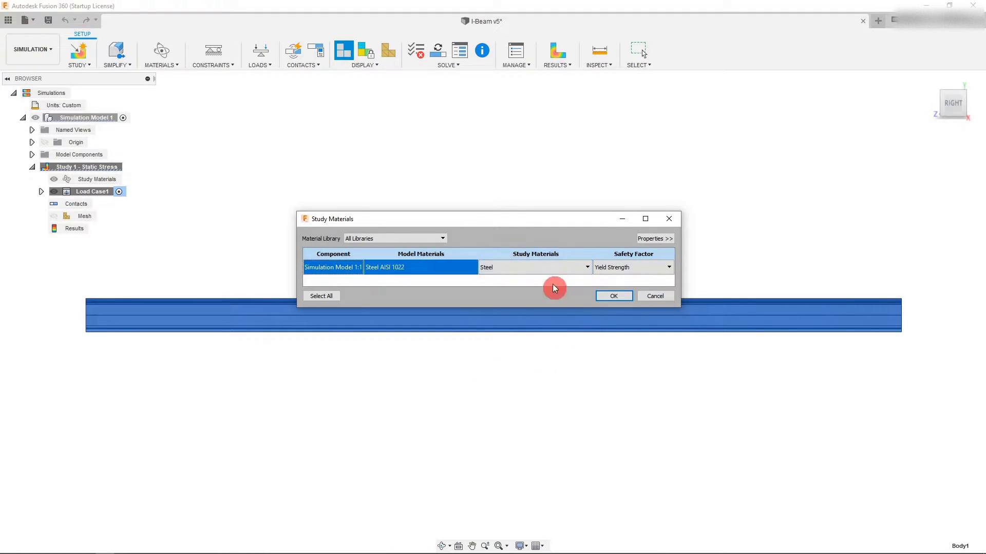
click(613, 296)
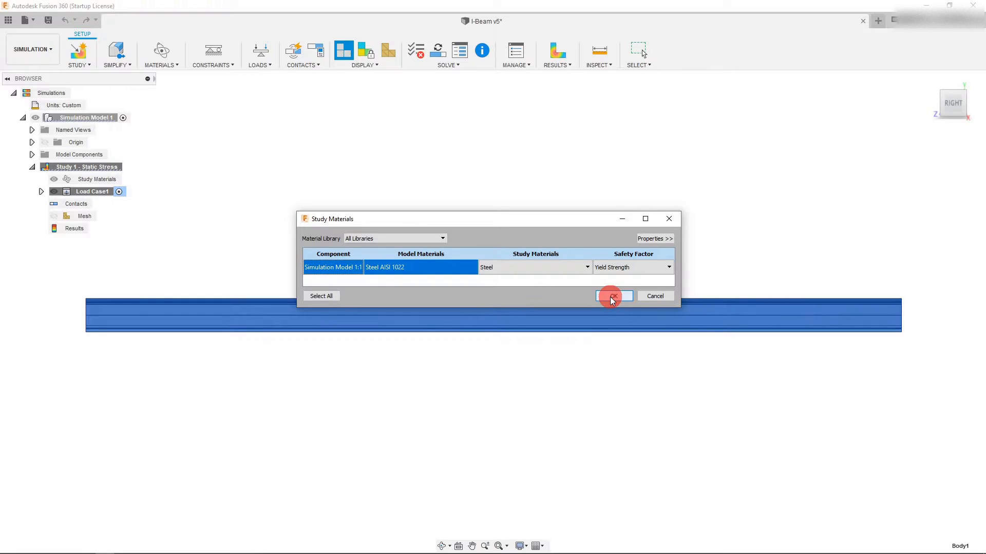
click(612, 296)
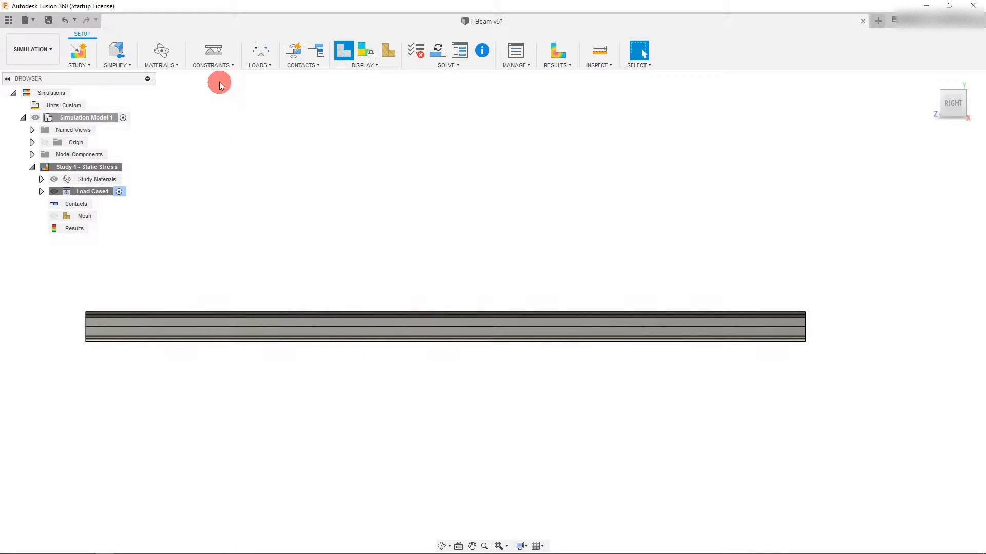
Apply a Fixed structural constraint to one end face of the I-beam
click(212, 55)
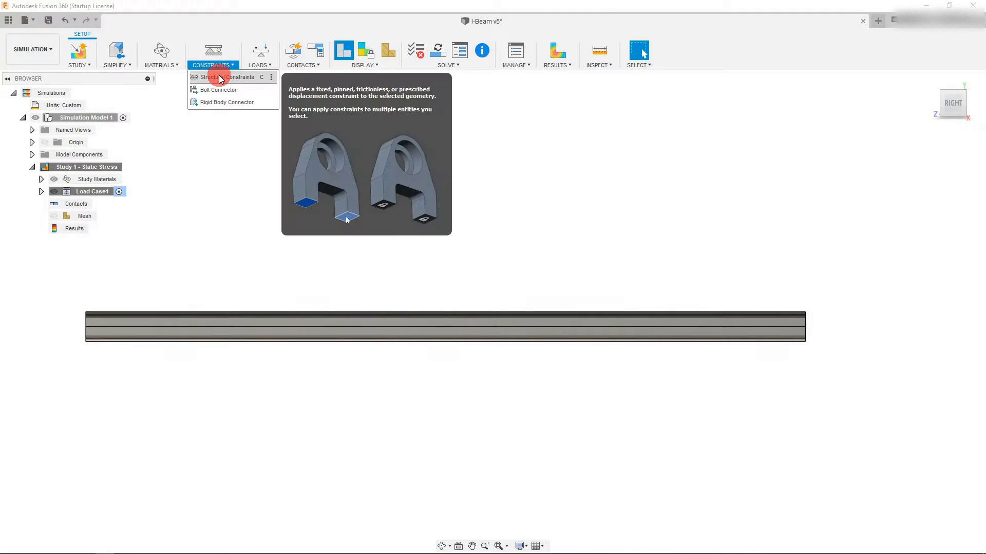
click(222, 76)
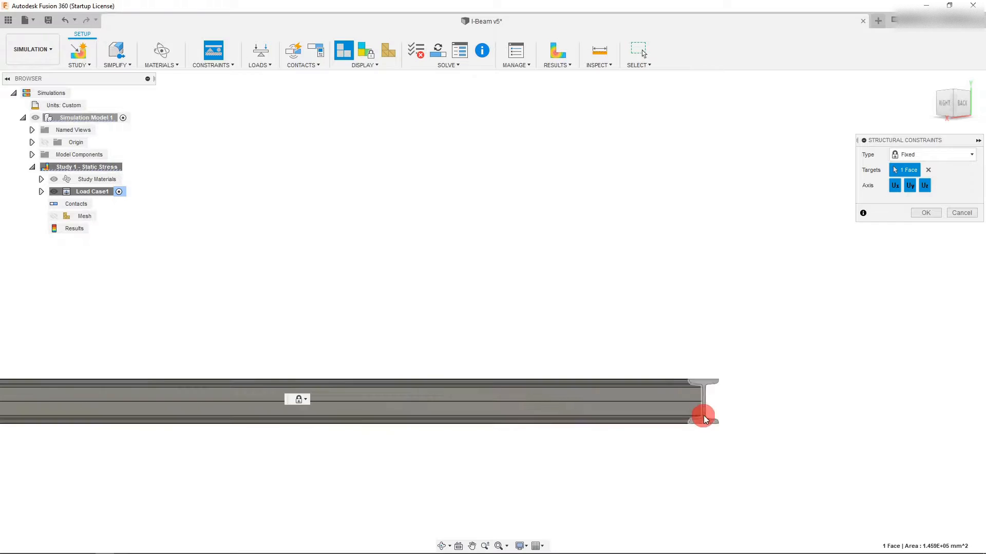
click(704, 416)
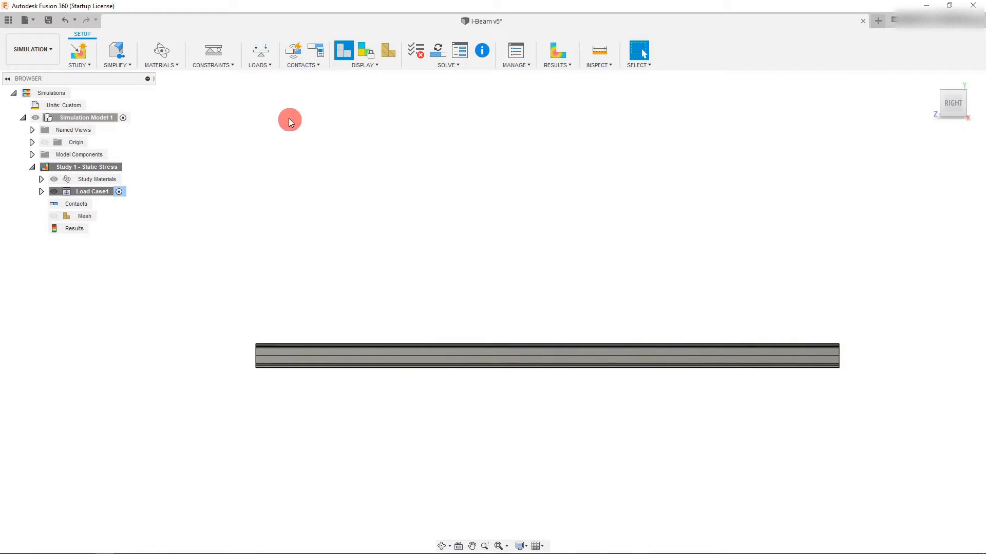
Add a structural load and select the beam's top face from the top view
click(260, 53)
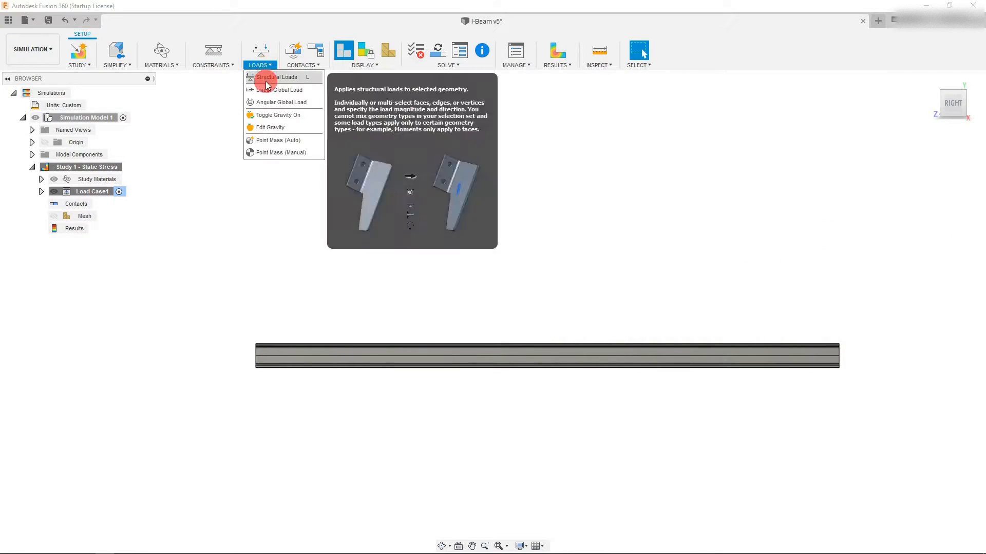
click(278, 77)
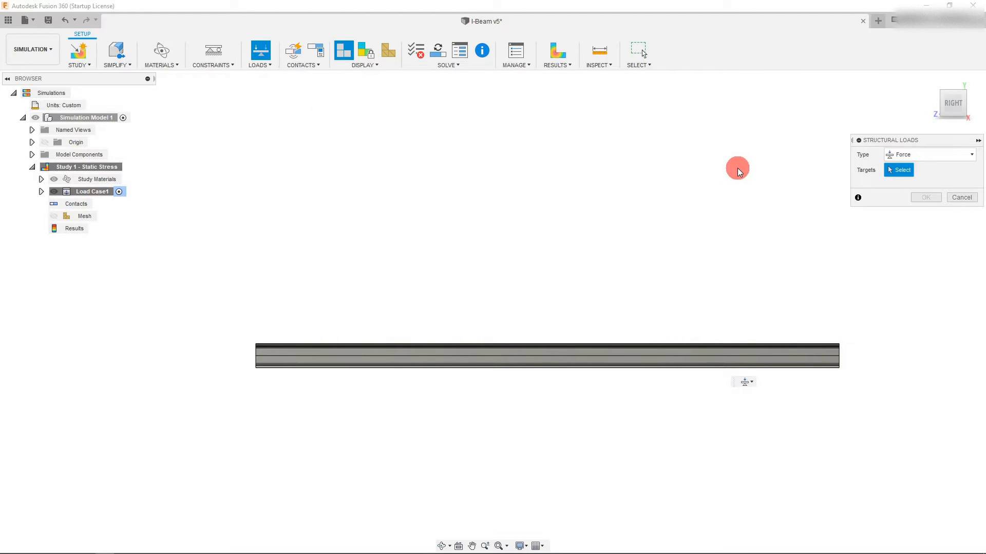
mouse_move(956, 92)
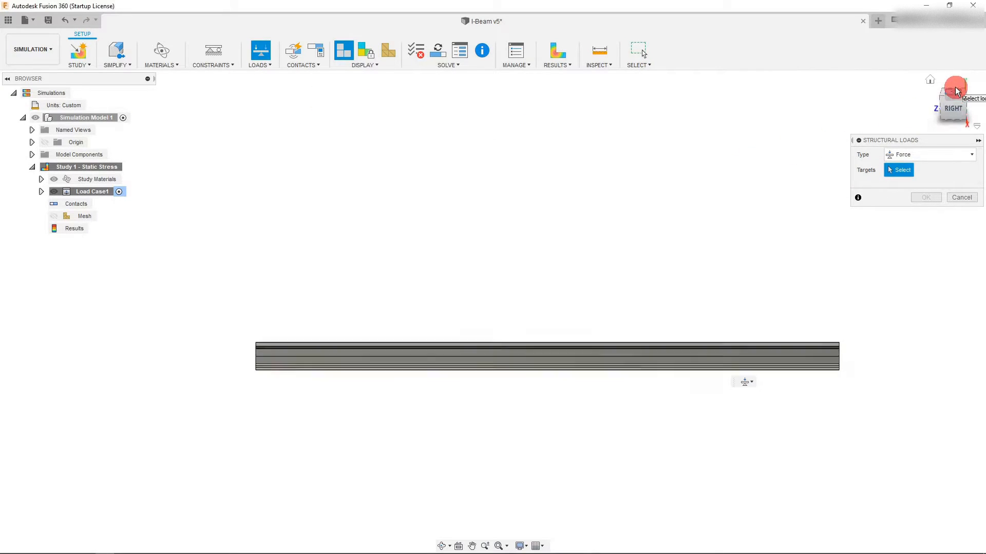
click(956, 86)
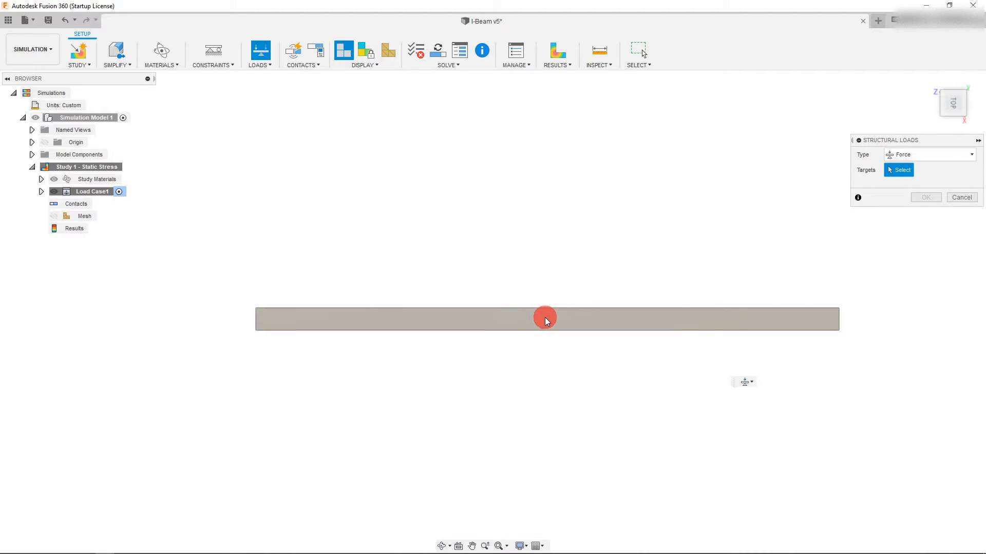
click(544, 321)
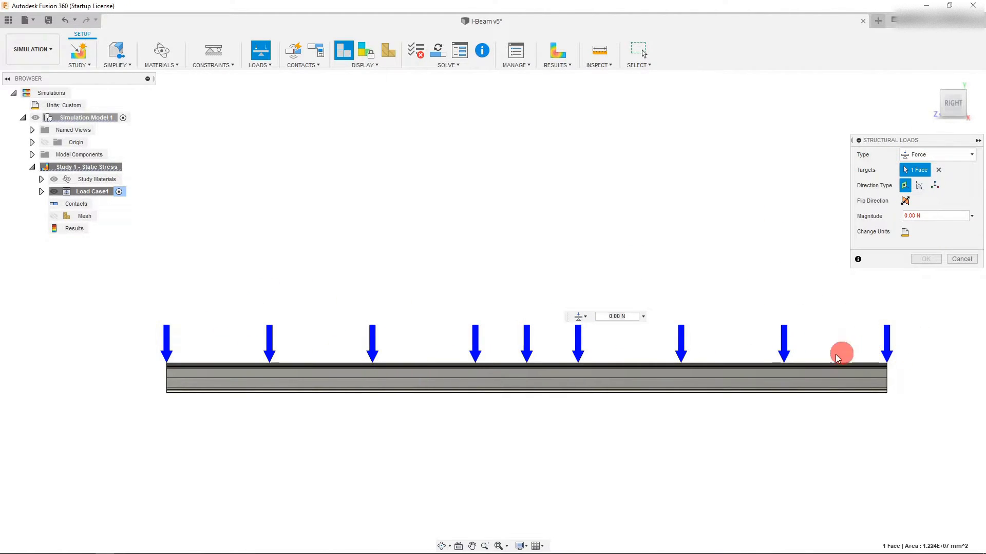
mouse_move(805, 317)
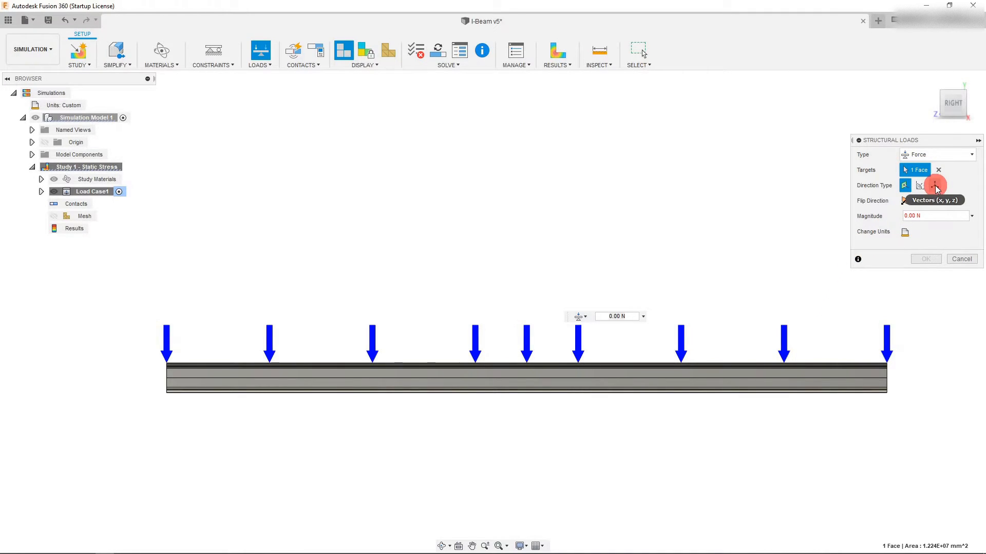
Define the force by vectors with Fy of 1000 lbforce
click(934, 185)
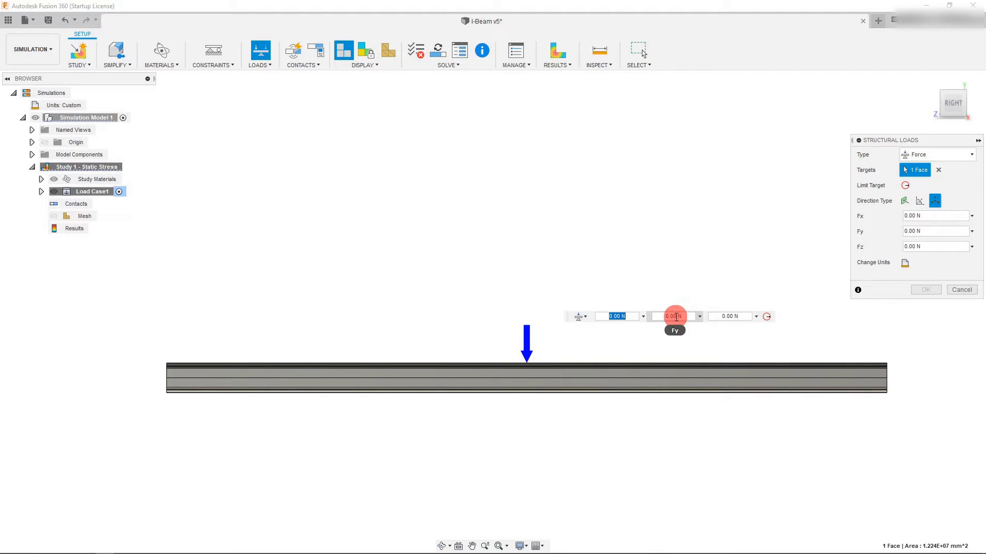
click(904, 262)
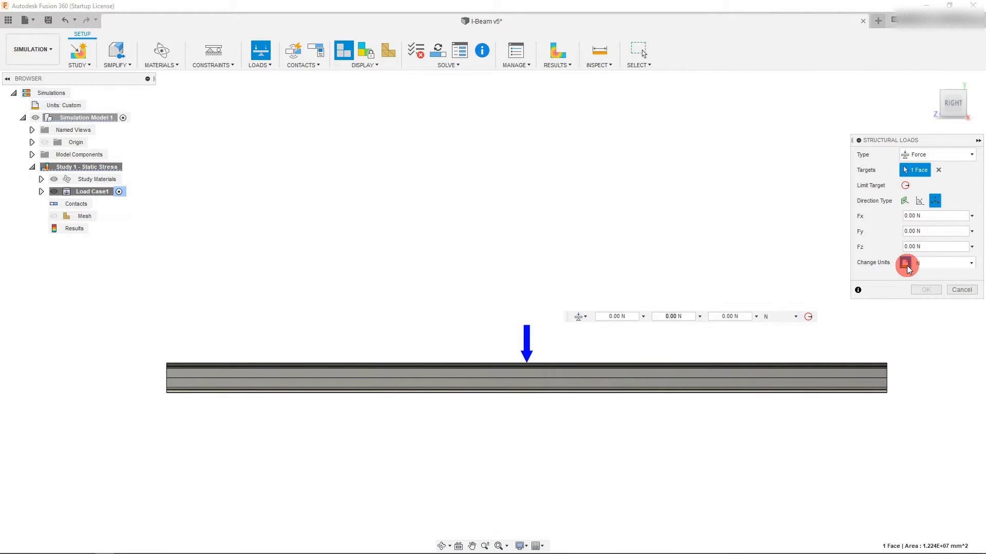
click(969, 262)
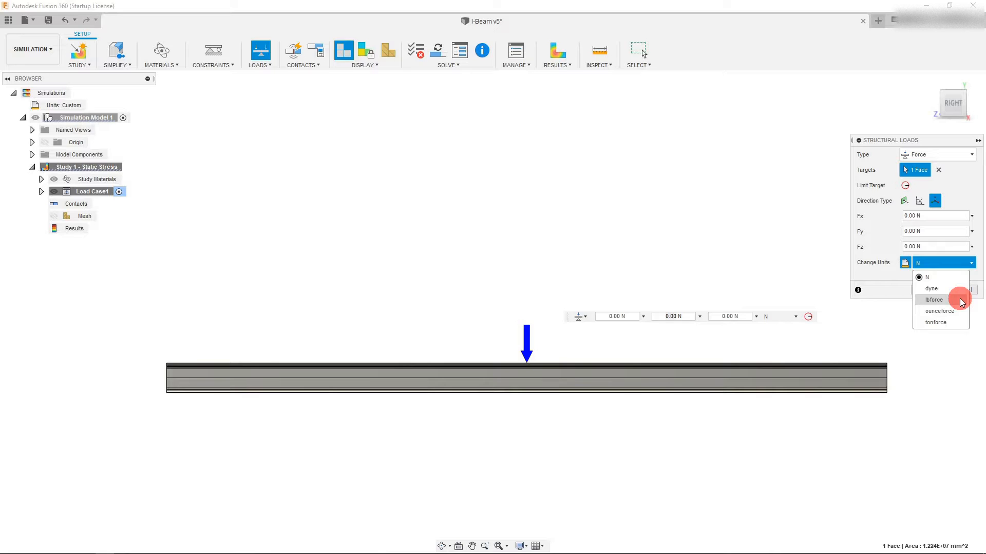
click(932, 299)
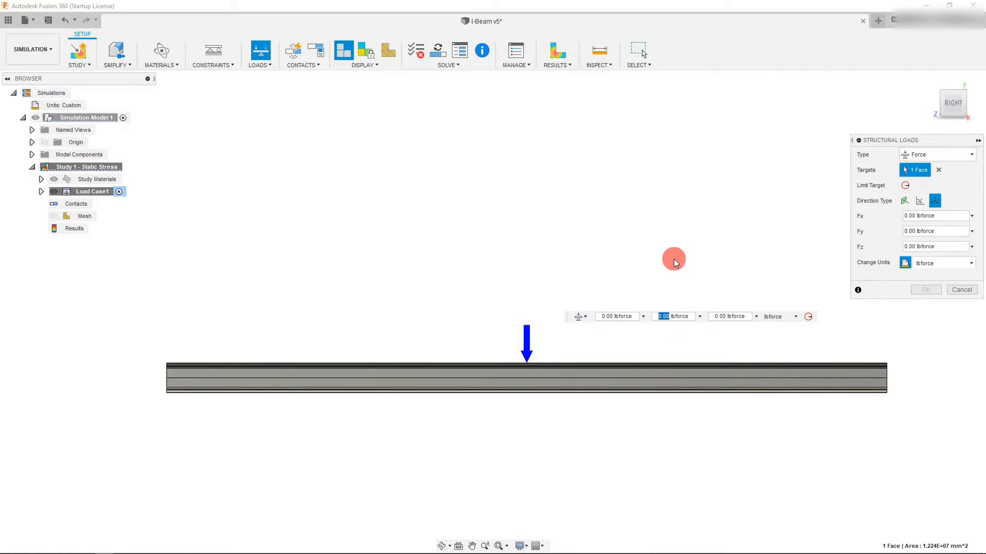
text(1000)
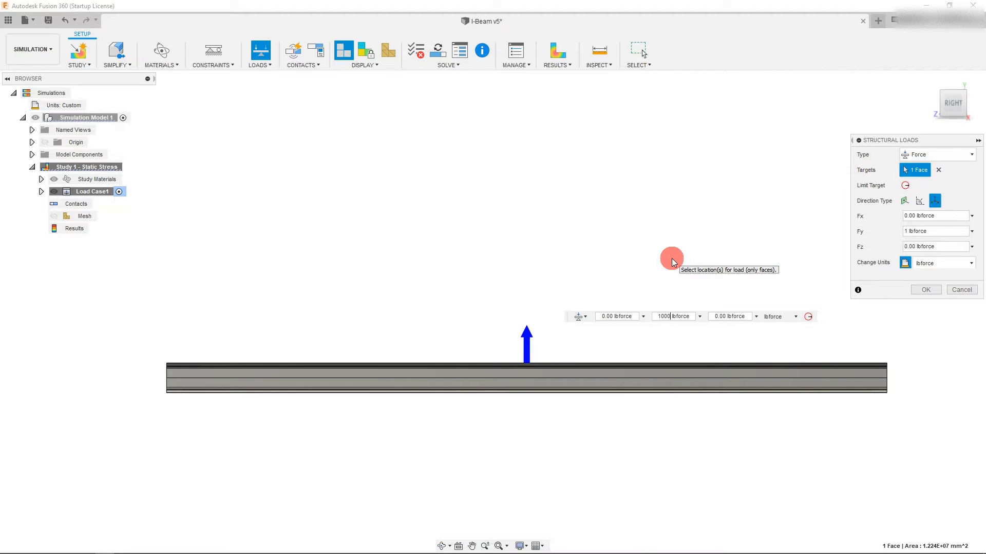
click(926, 290)
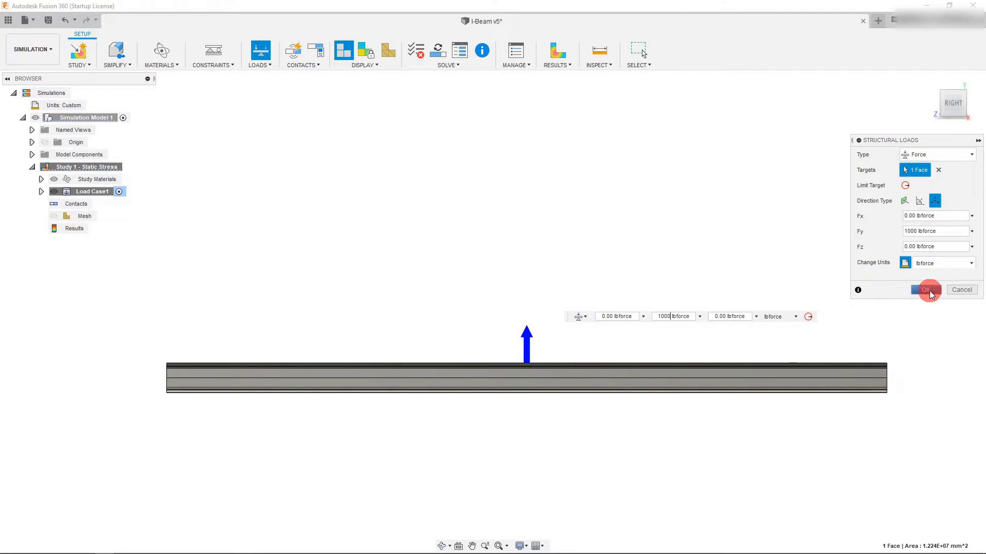
click(926, 290)
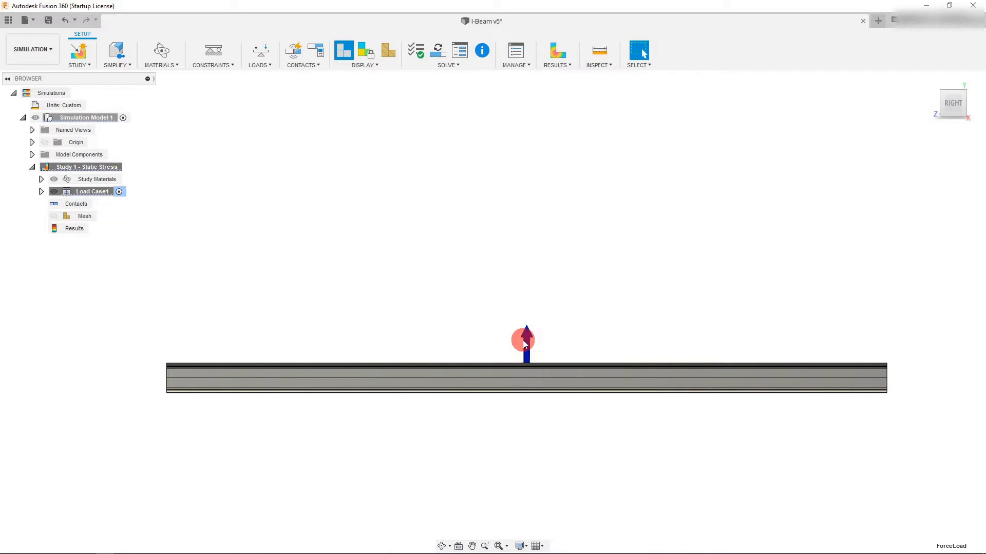
Edit Force1 to -1000 lbforce so it pushes down on the beam
click(42, 178)
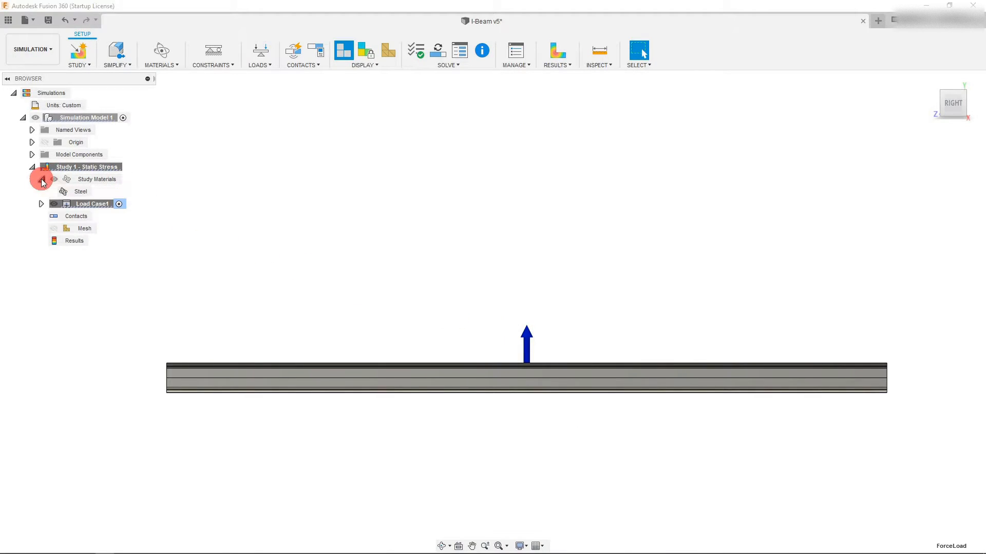
click(41, 203)
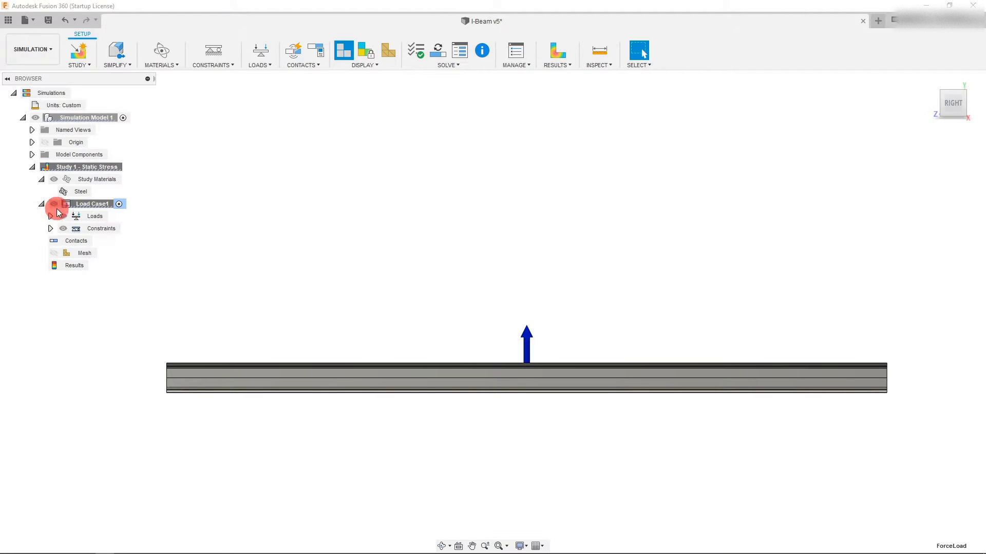
click(51, 216)
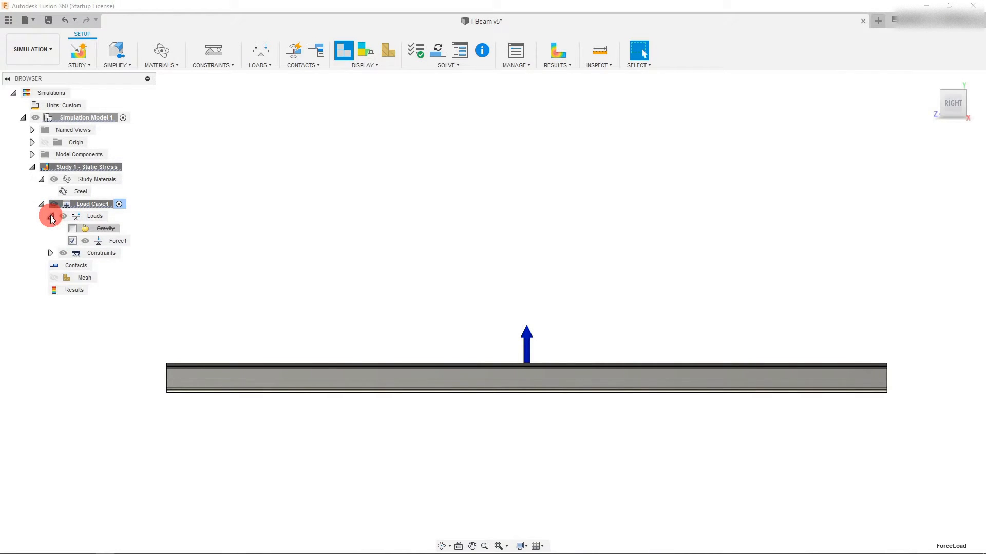
right_click(118, 241)
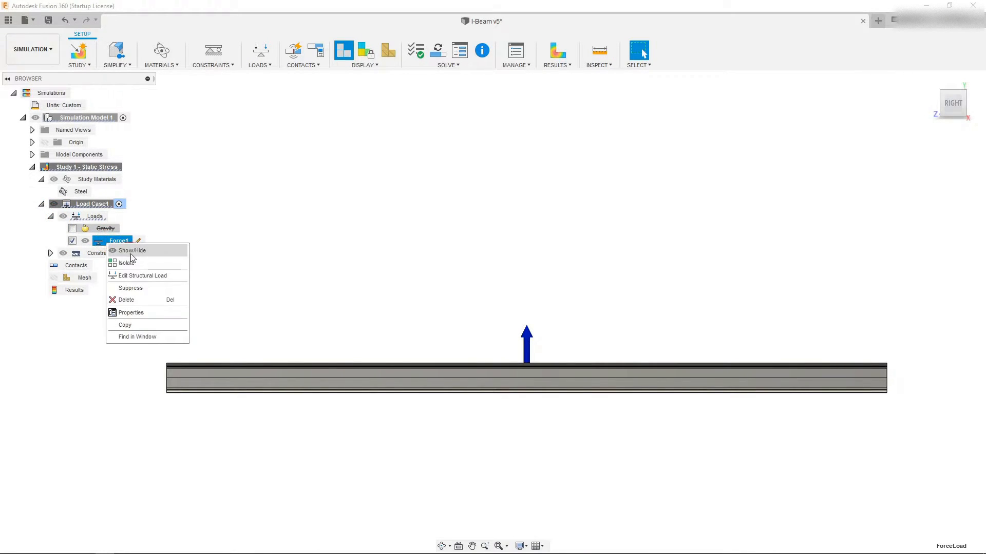
click(142, 276)
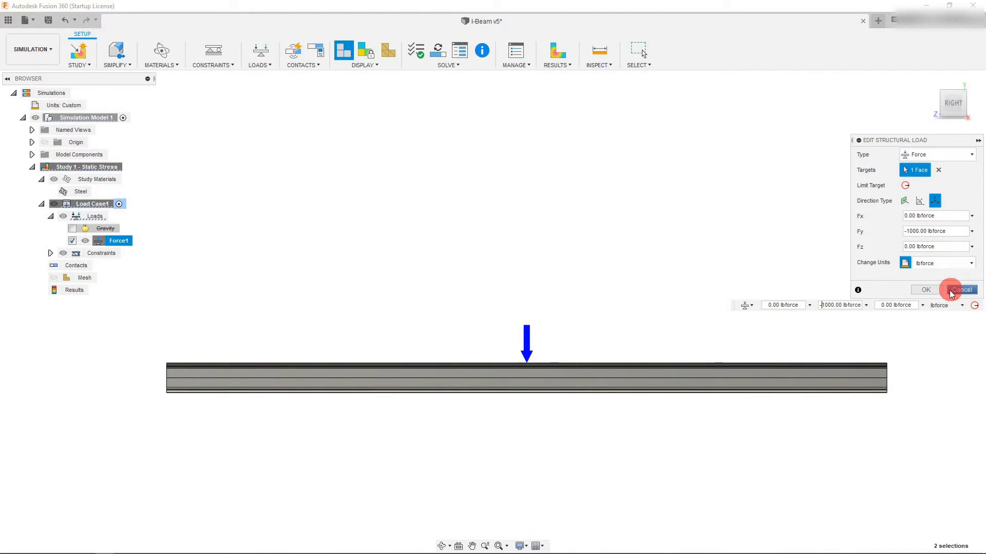
click(962, 290)
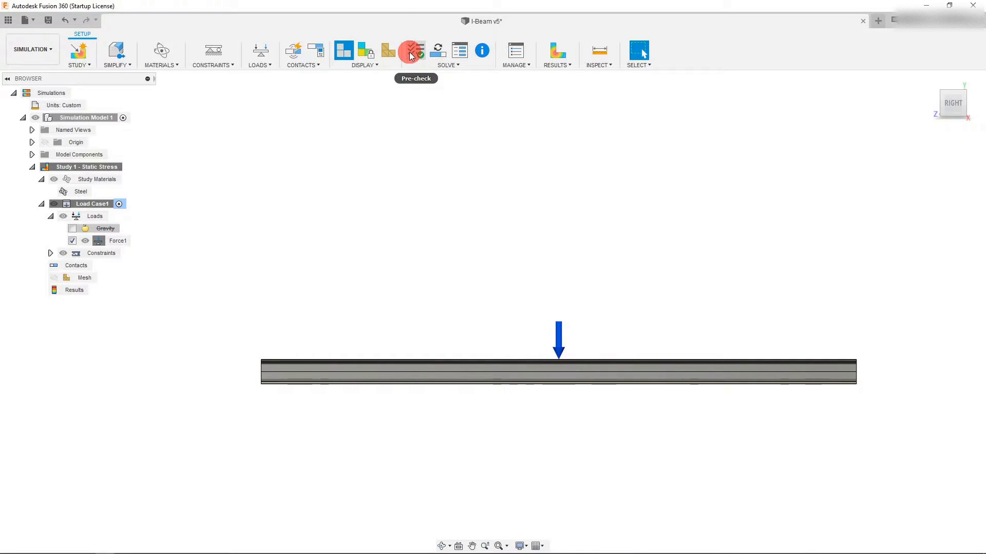
Pre-check the static stress study and solve it locally
click(416, 50)
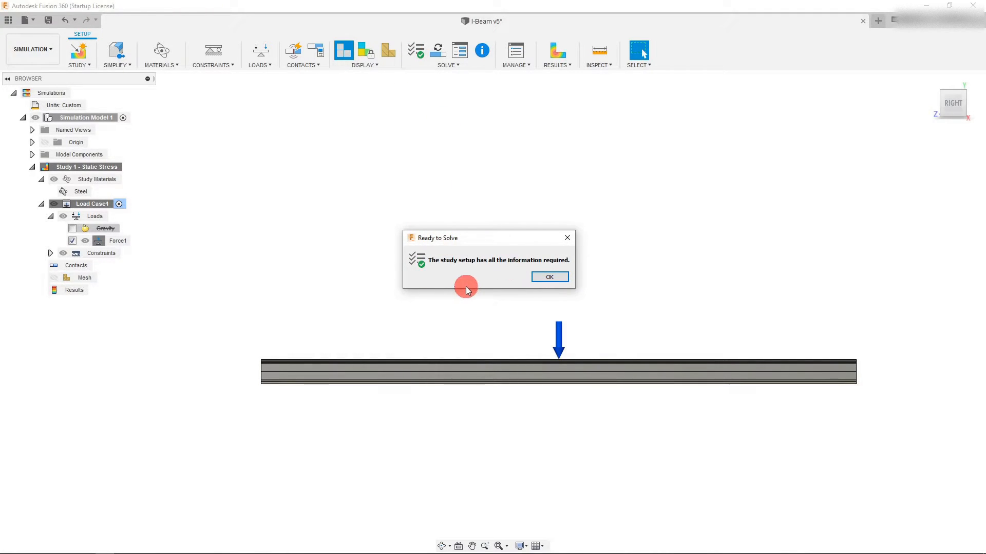
mouse_move(486, 292)
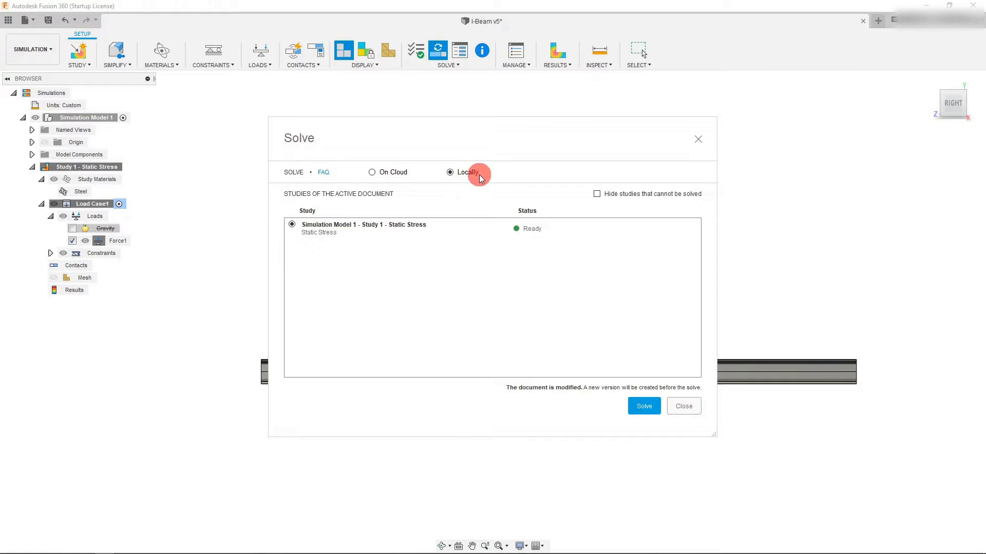
click(644, 406)
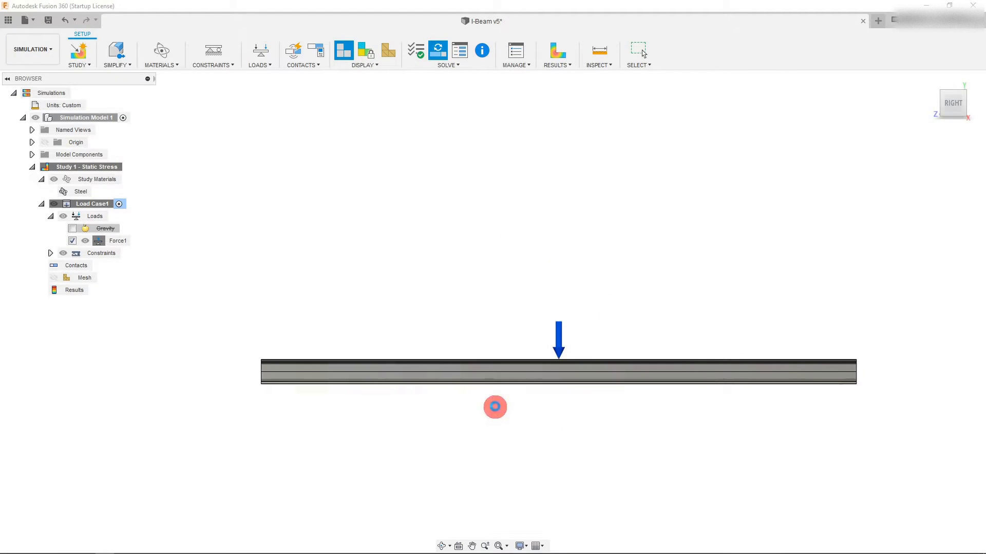
click(438, 50)
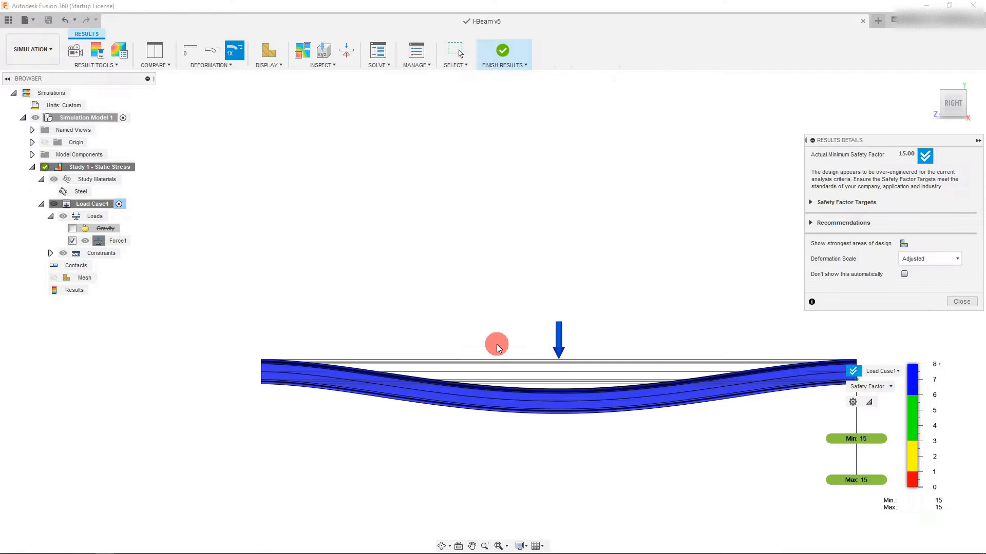
mouse_move(500, 342)
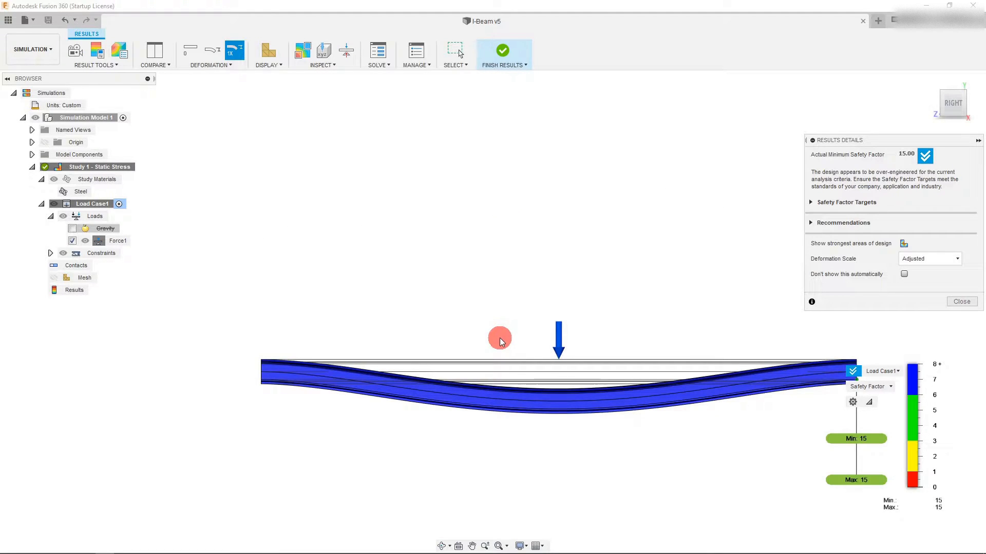
mouse_move(522, 302)
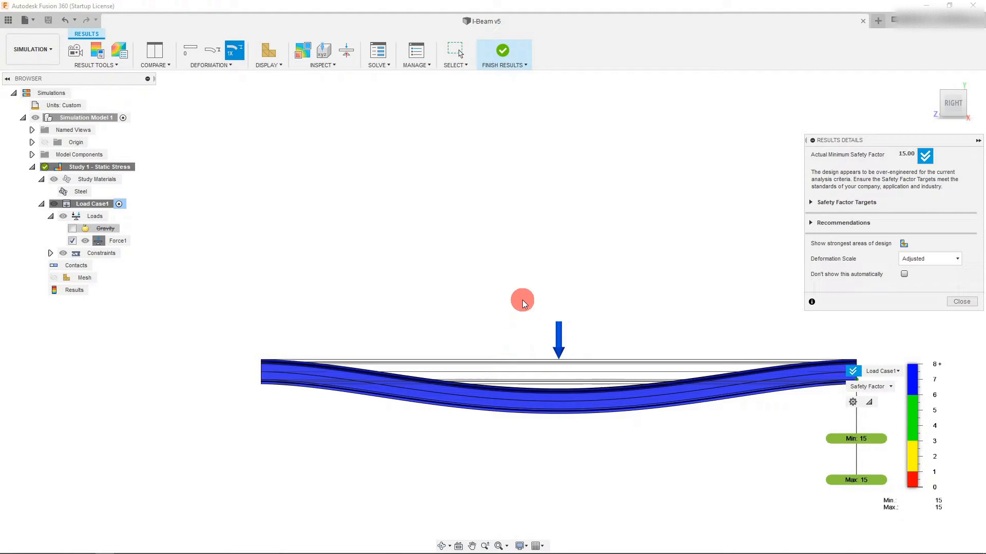
mouse_move(742, 247)
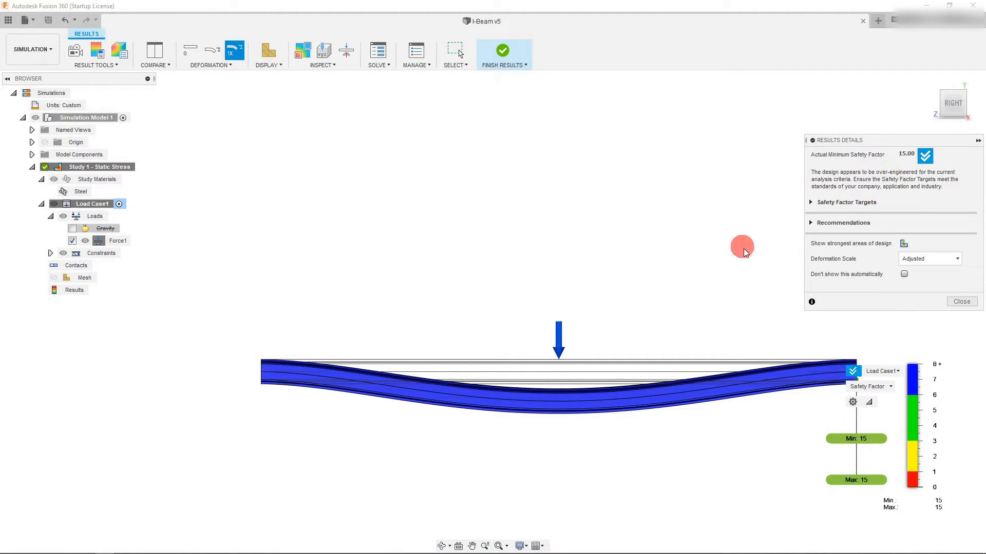
mouse_move(718, 288)
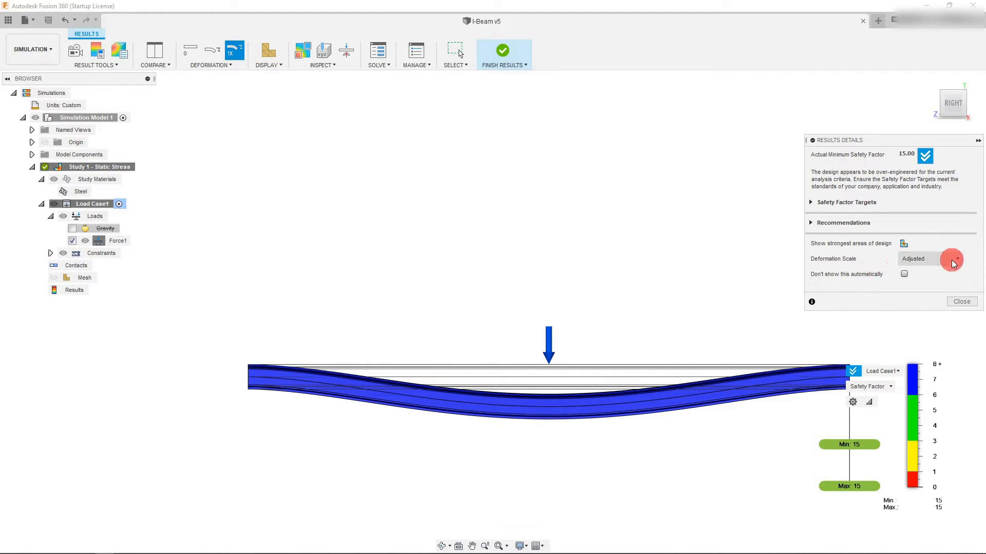
Show actual deformation scale and switch the result plot to Displacement, max 0.02766 mm
click(956, 259)
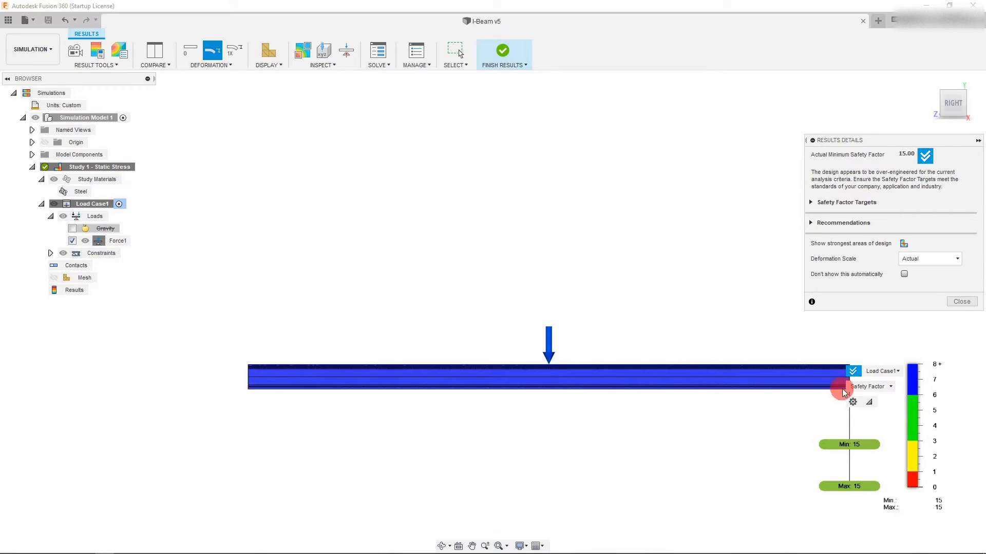
click(869, 386)
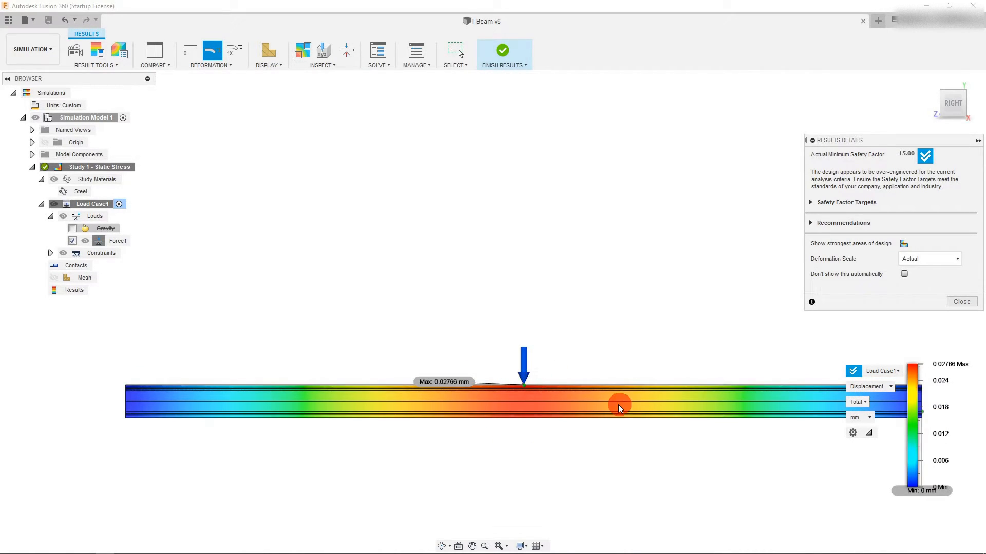
Review reaction force and strain results, then close Results Details
click(868, 386)
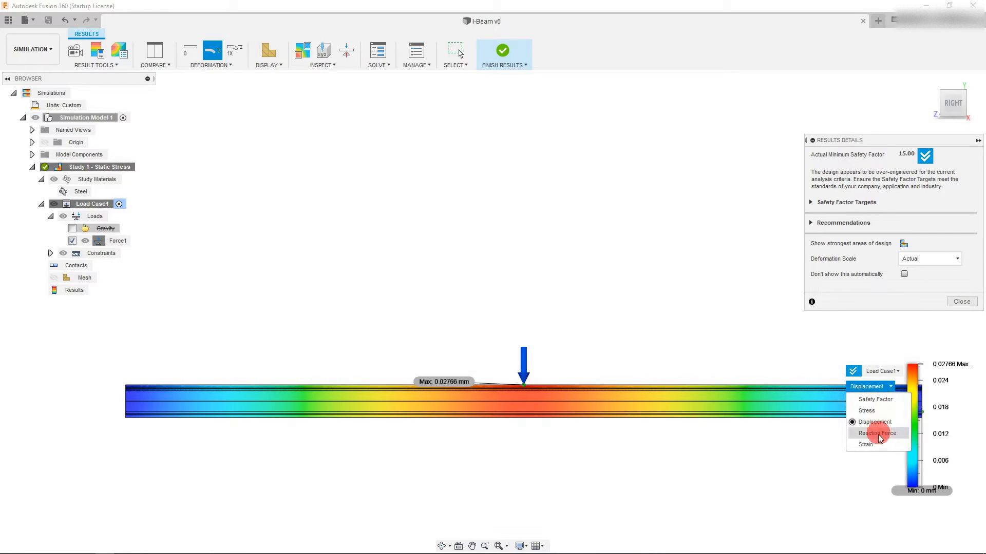
click(864, 445)
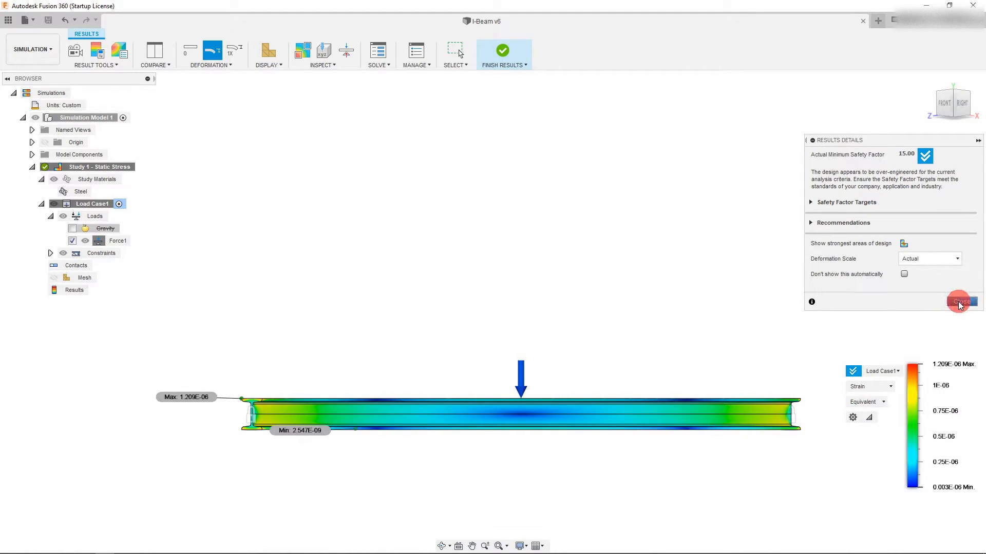
click(960, 302)
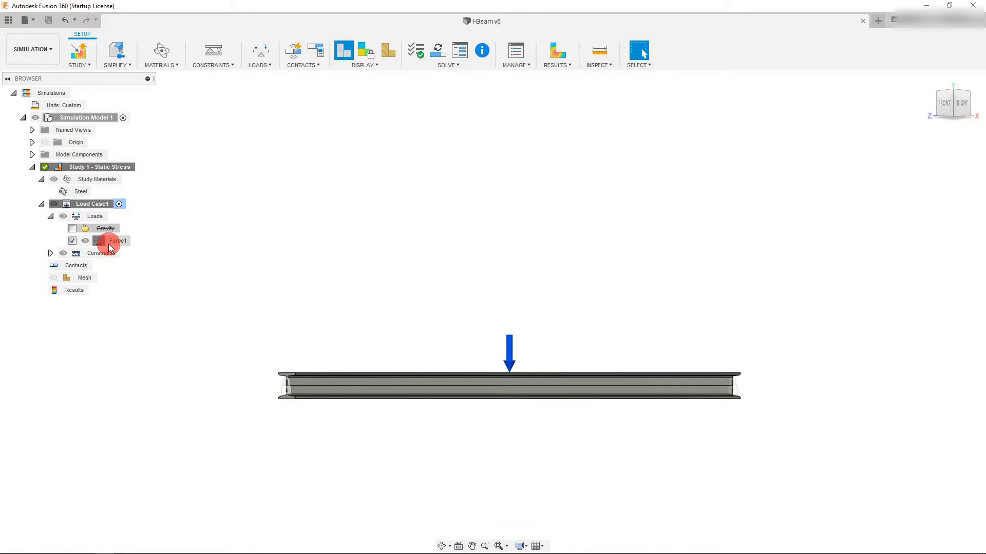
Change Force1's Fy from -1000 to -7000 lbforce and check the Results options
click(119, 241)
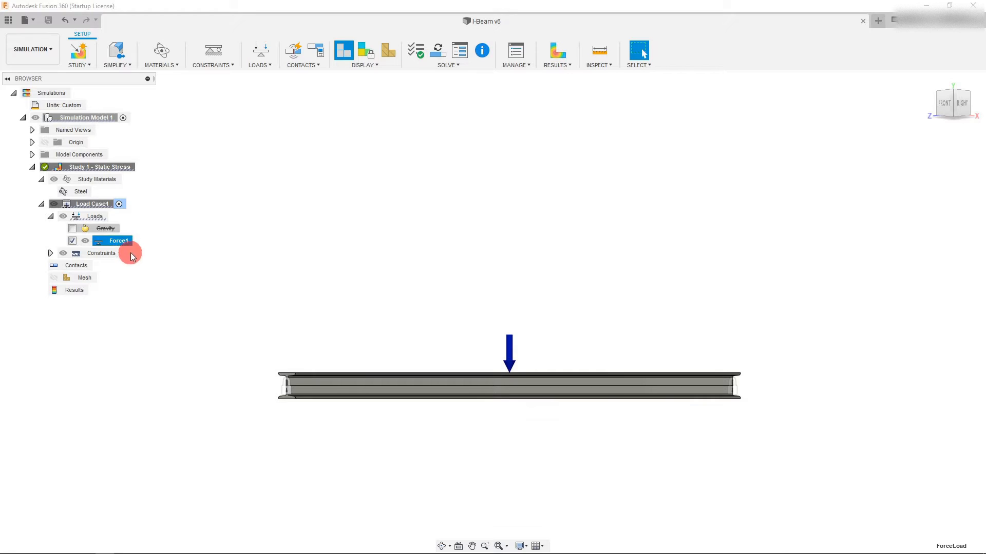
mouse_move(138, 240)
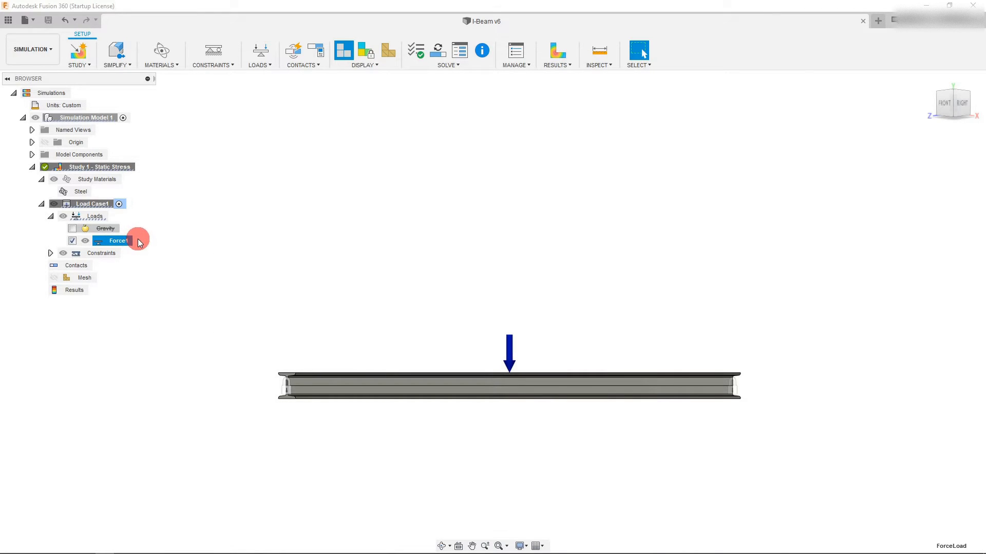
right_click(117, 241)
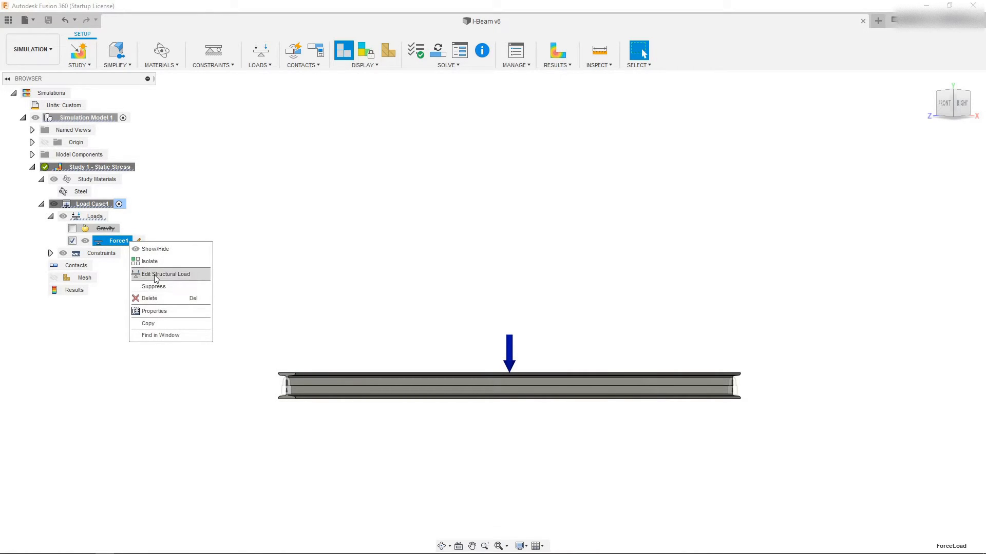
click(166, 274)
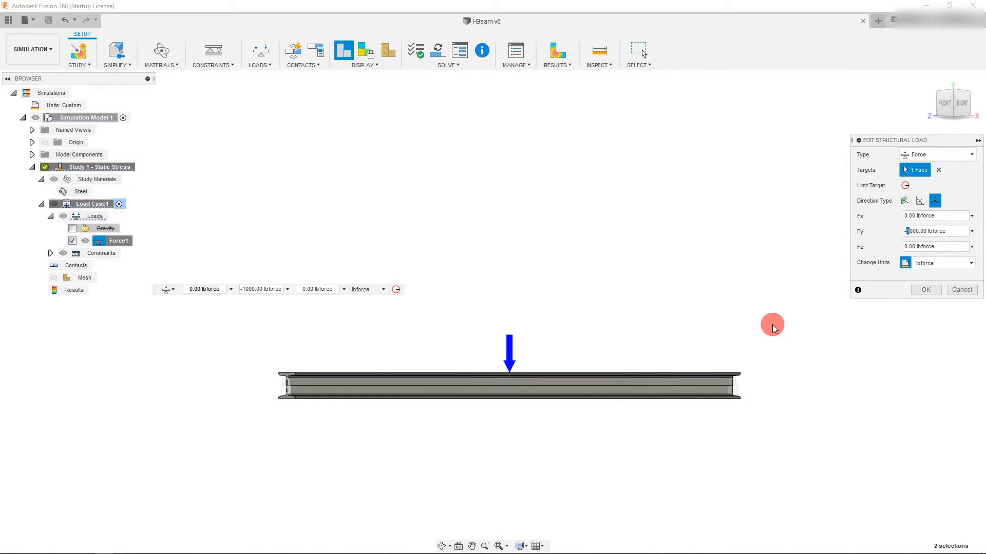
mouse_move(761, 325)
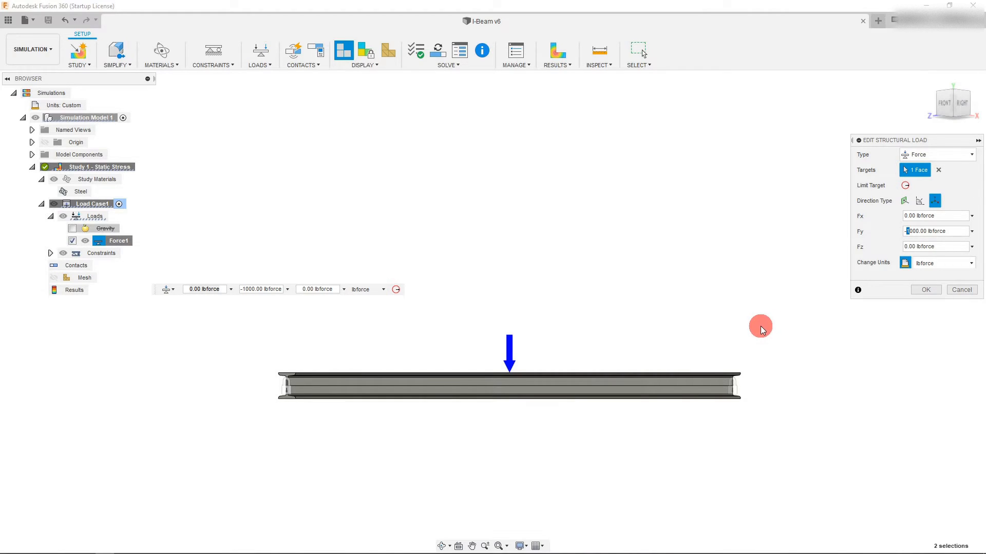
mouse_move(741, 320)
text(7)
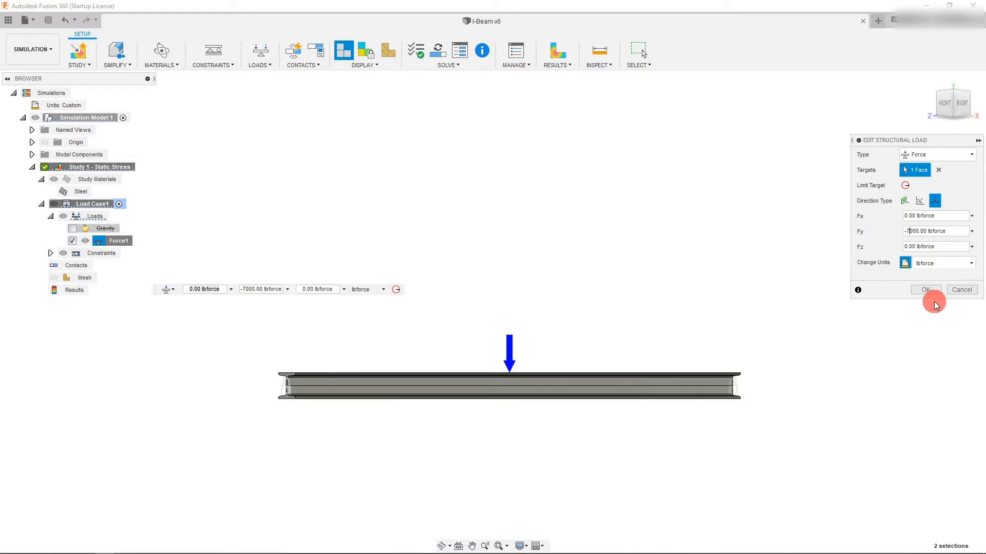
click(925, 290)
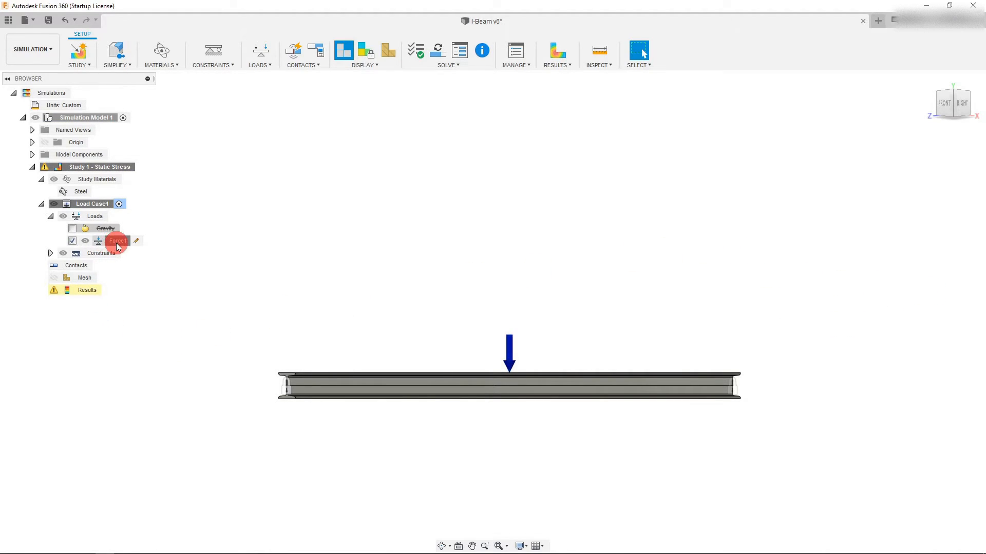
mouse_move(92, 294)
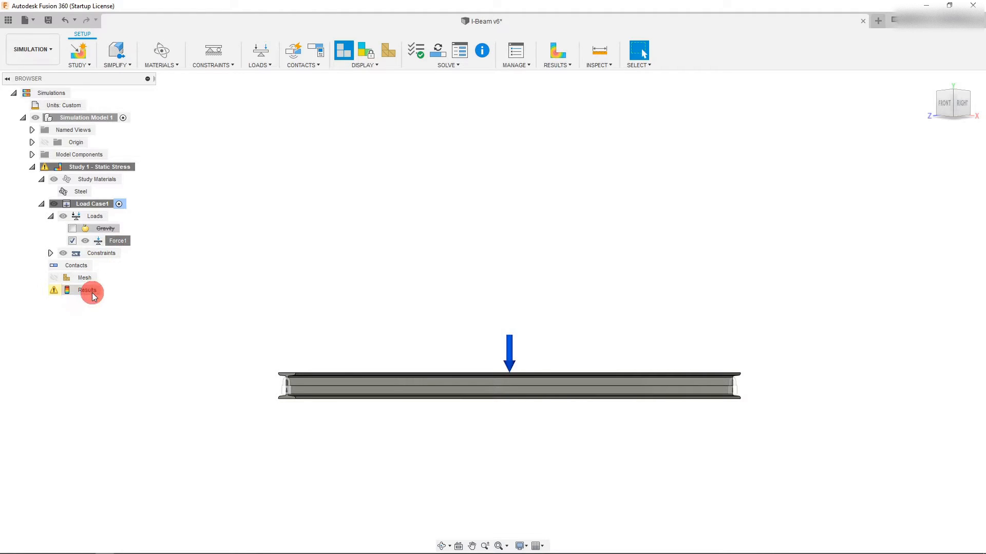
right_click(87, 290)
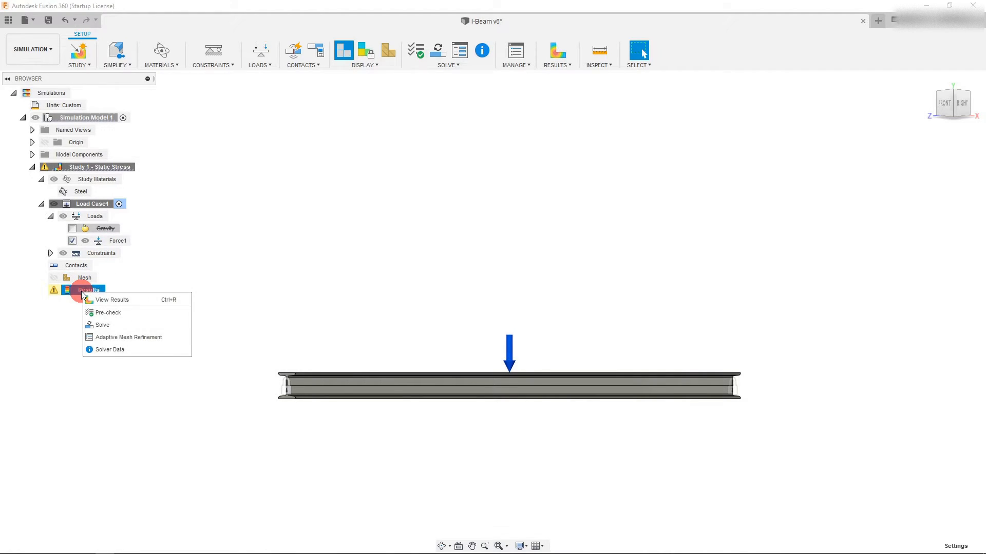
click(362, 260)
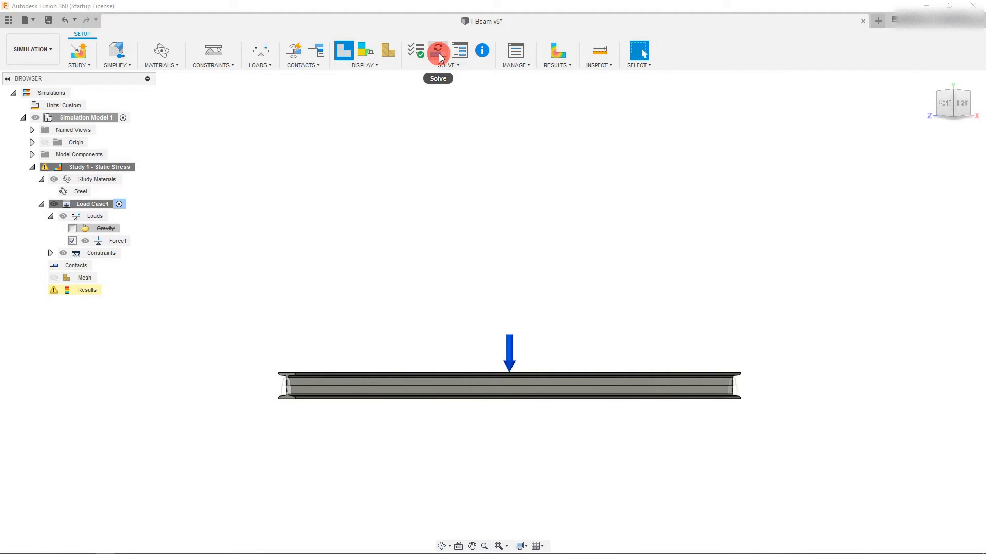
mouse_move(439, 51)
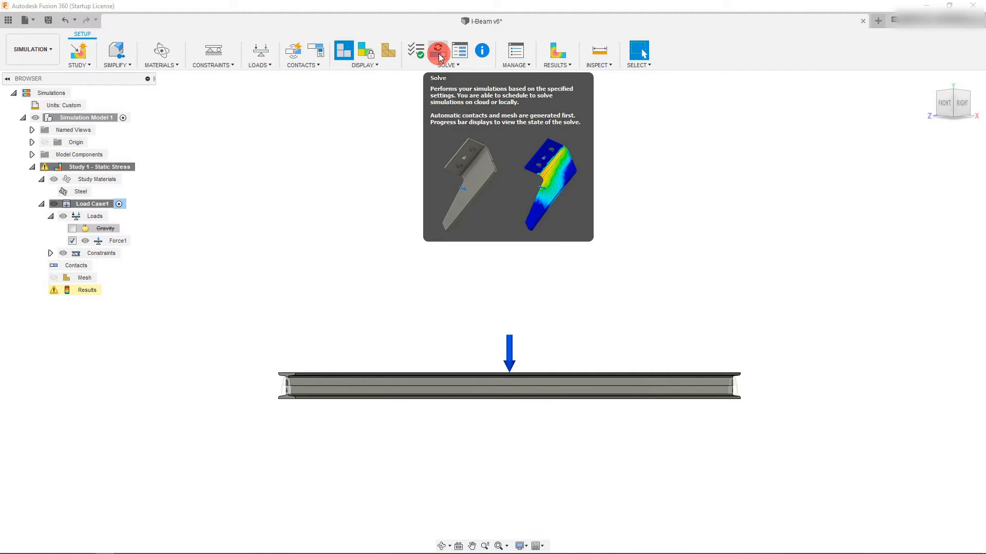
Solve the study at -7000 lbforce and plot Displacement, peaking at 0.1936 mm
click(435, 50)
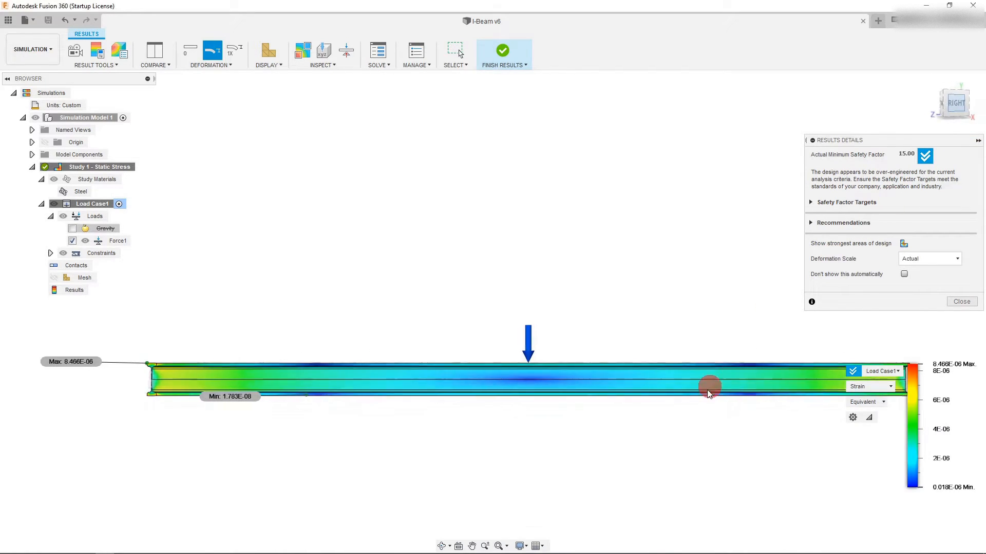
drag(709, 390, 570, 407)
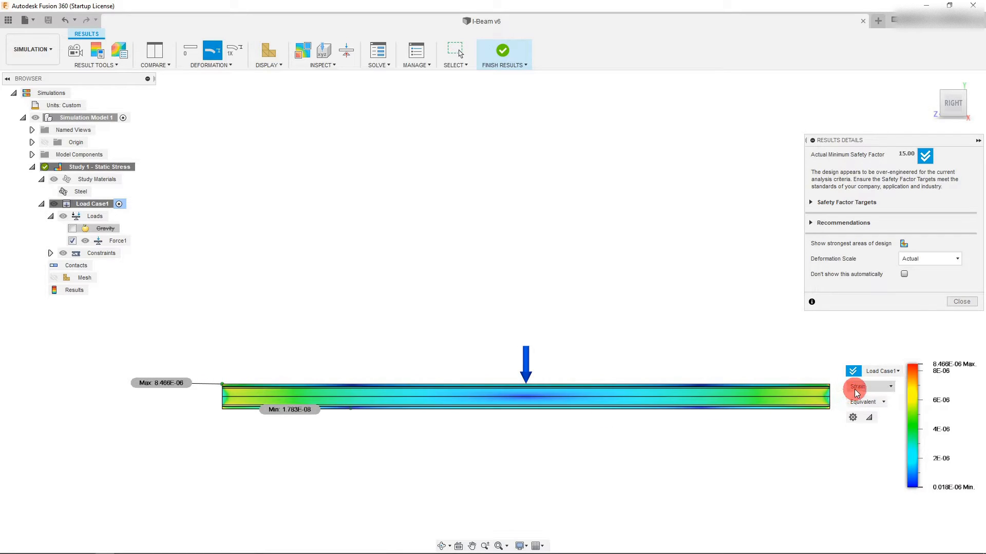
click(869, 387)
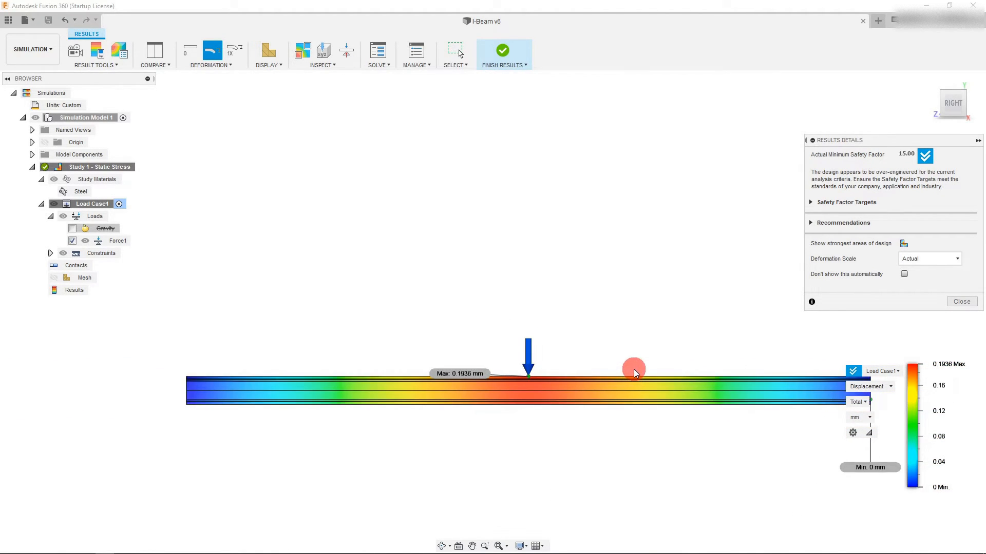
click(961, 301)
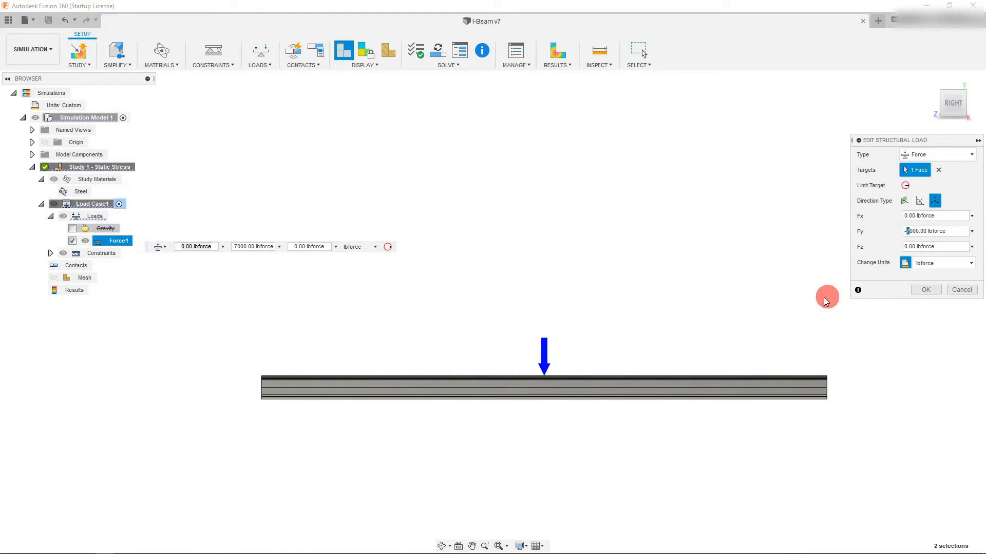
mouse_move(772, 300)
text(100)
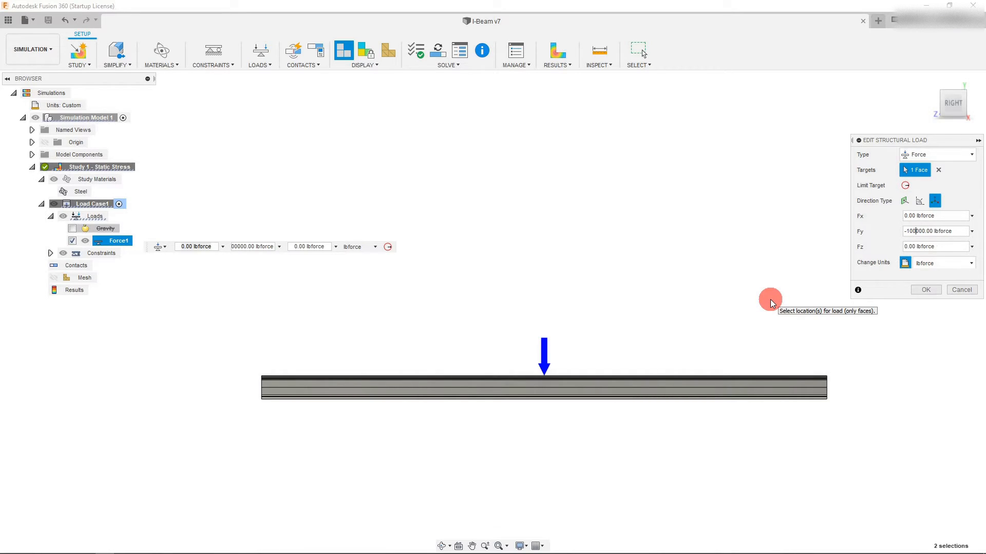
Confirm Force1's new Fy value of -100000 lbforce
click(925, 290)
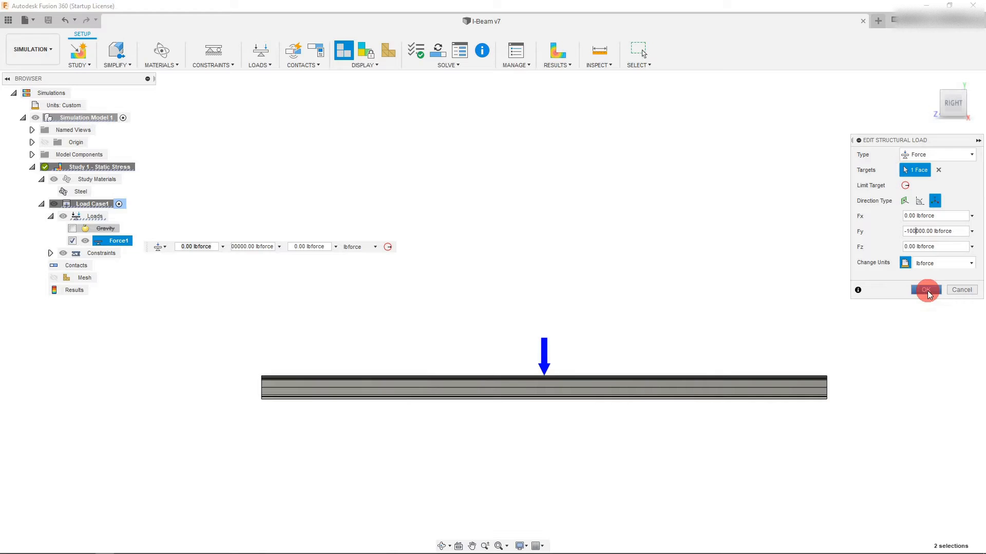
click(926, 289)
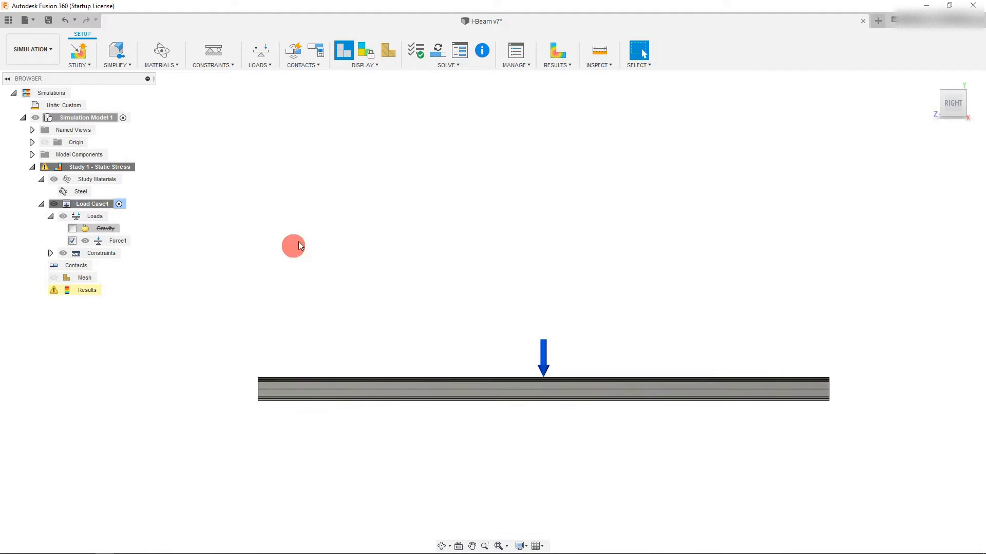
mouse_move(438, 51)
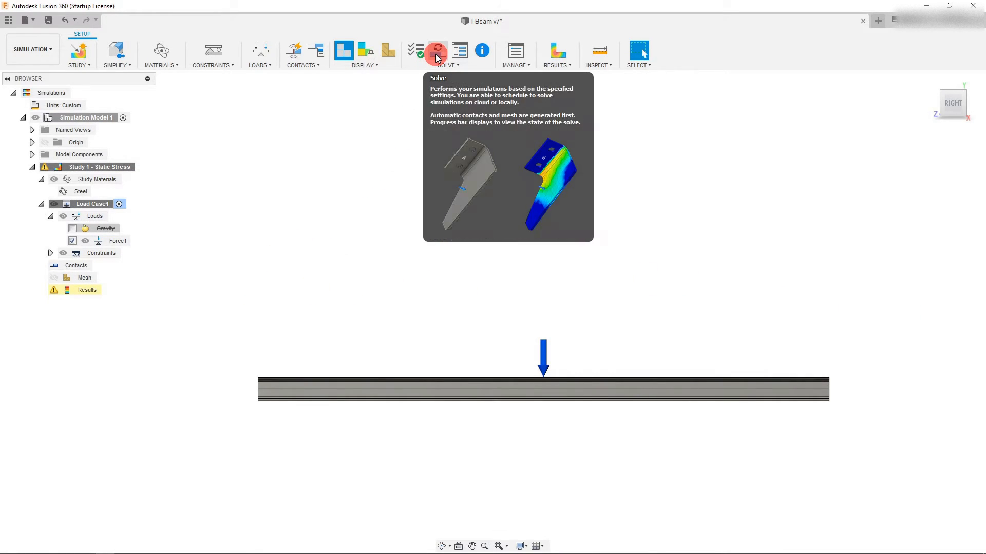
Solve locally at -100000 lbforce, giving safety factor 8.95 and 2.766 mm displacement
click(436, 51)
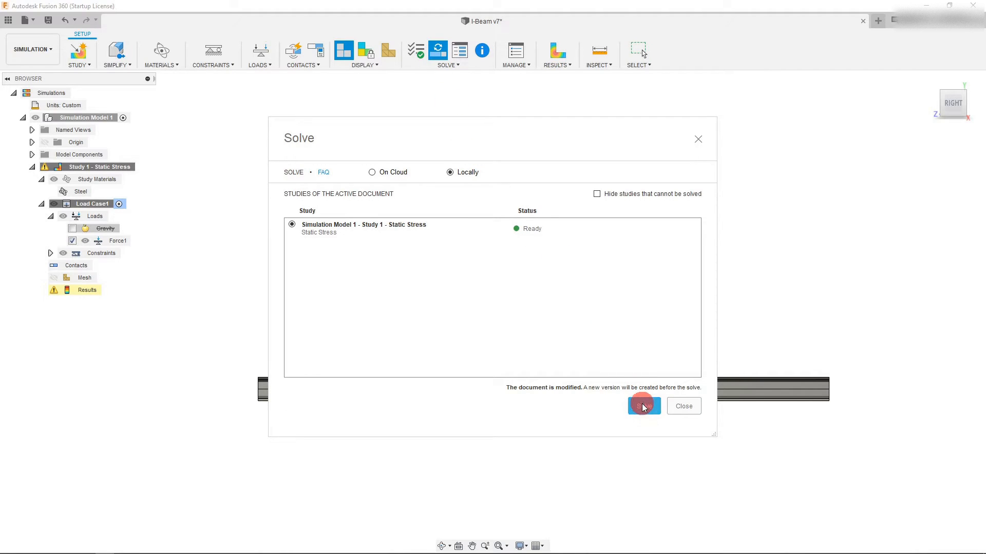
click(644, 406)
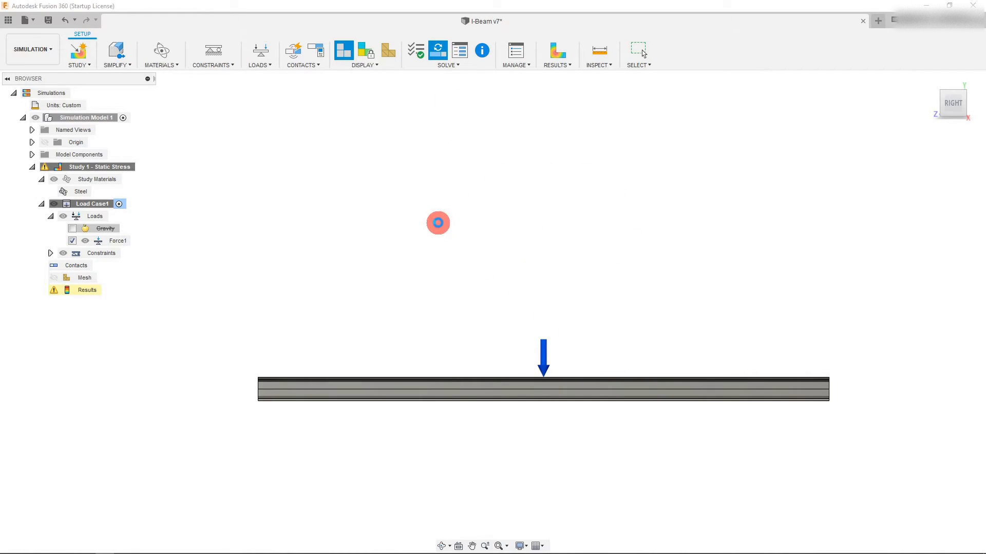
click(437, 50)
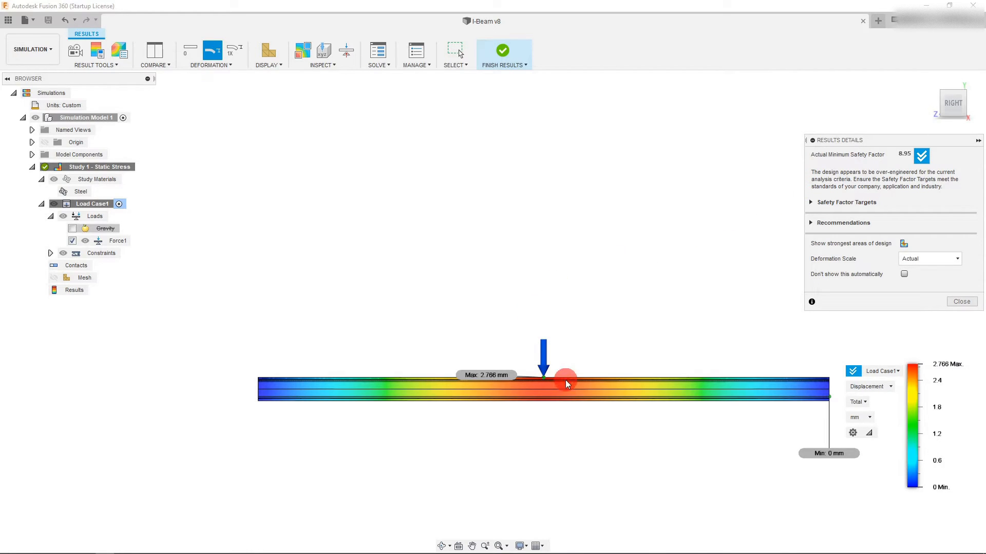
mouse_move(919, 237)
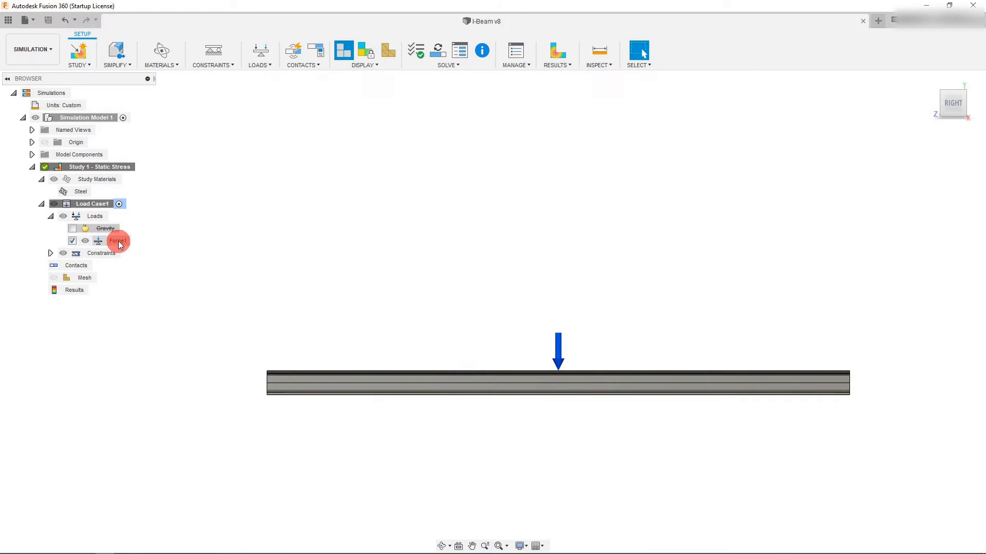
Change Force1's Fy to -700000 lbforce and solve the study locally
double_click(118, 241)
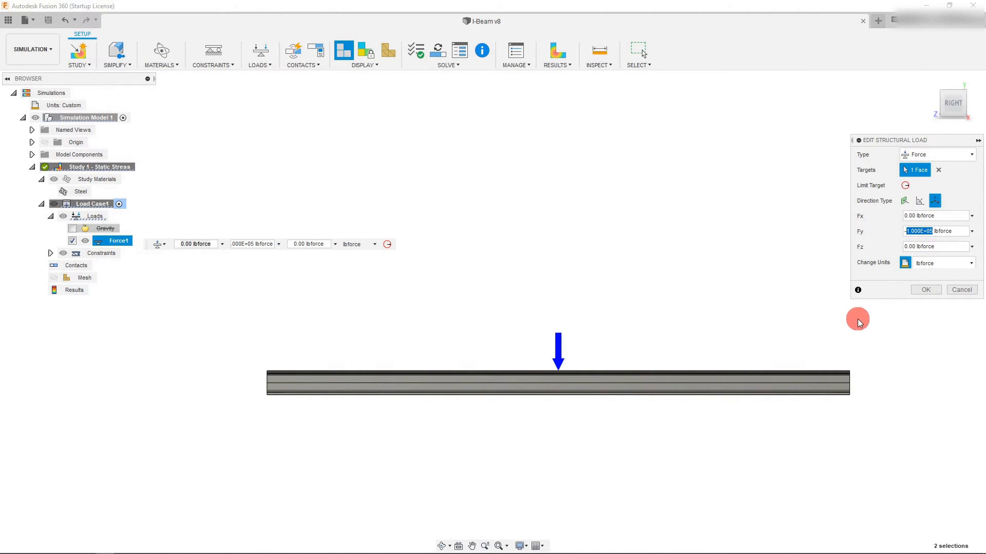
mouse_move(853, 316)
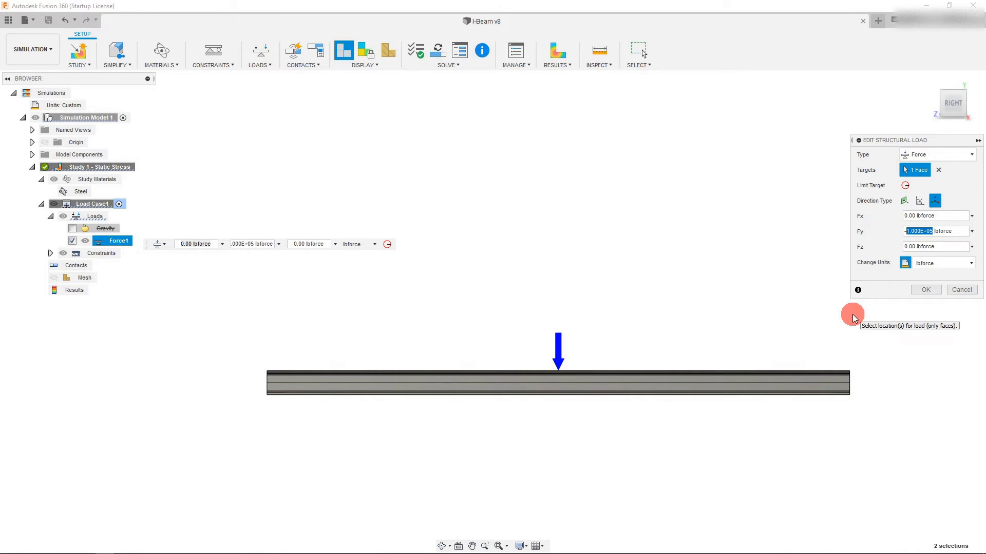
text(-700)
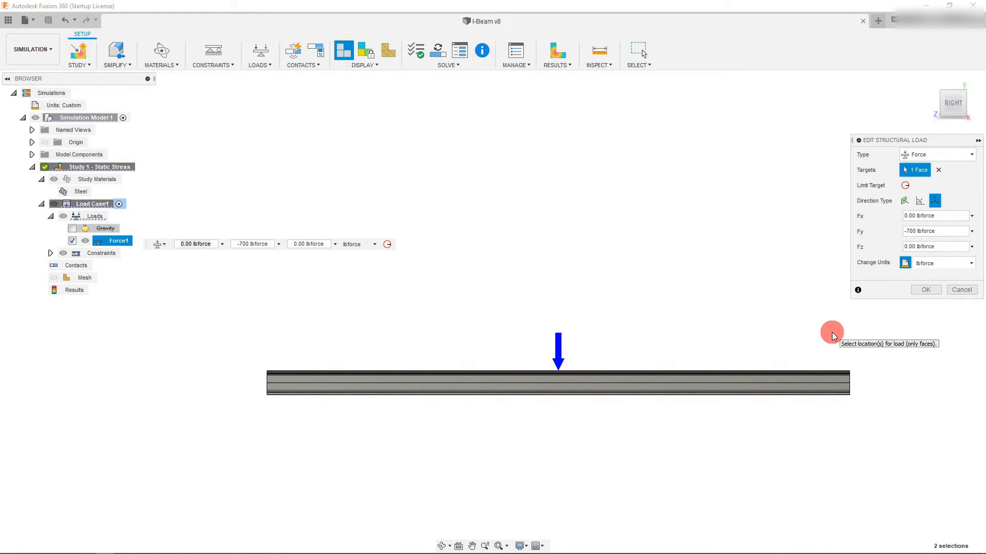
text(-700000)
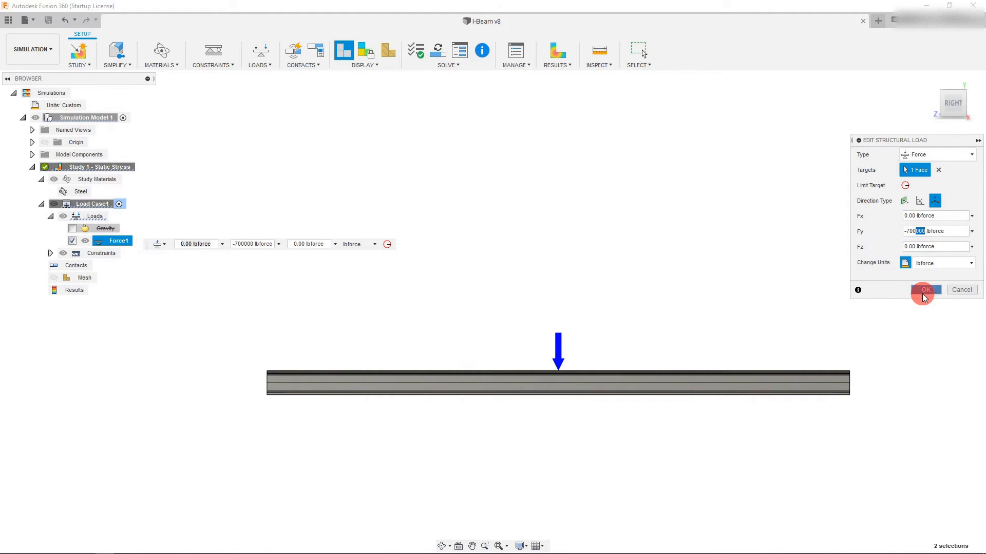
click(925, 290)
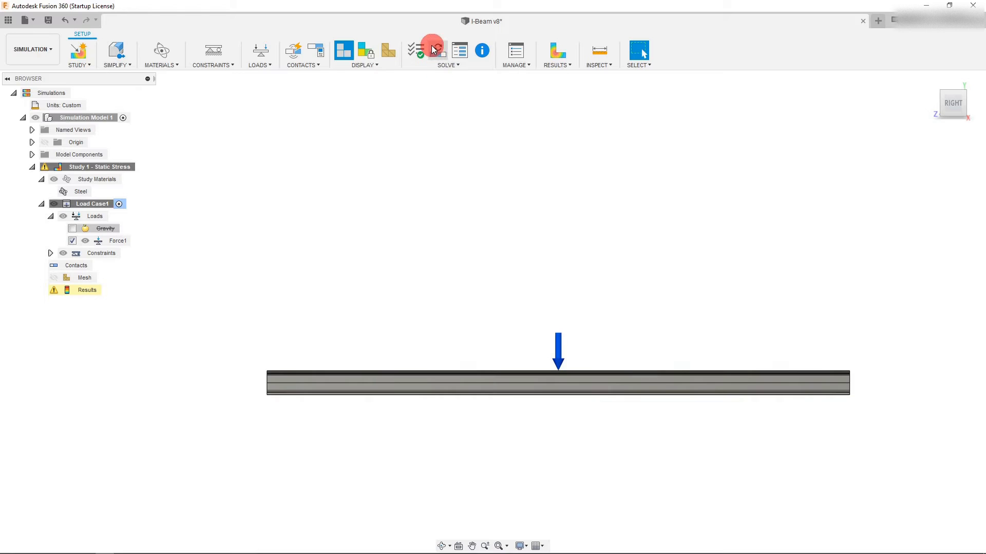
click(436, 50)
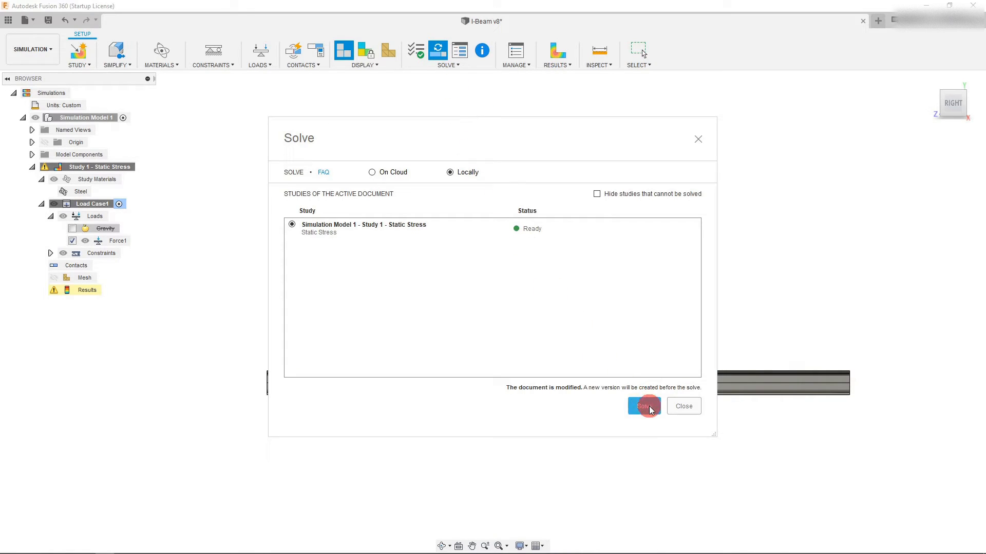
click(644, 406)
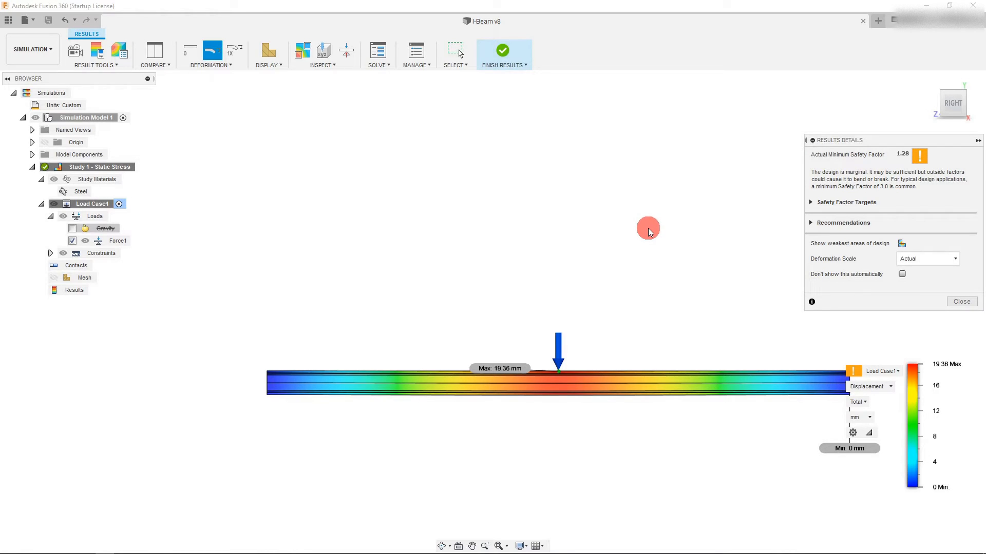
mouse_move(634, 220)
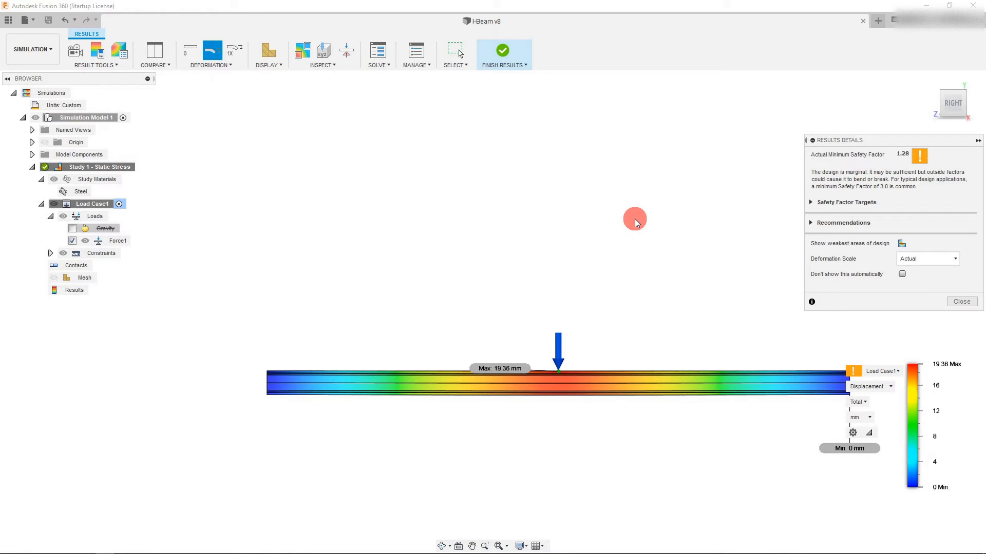
mouse_move(675, 308)
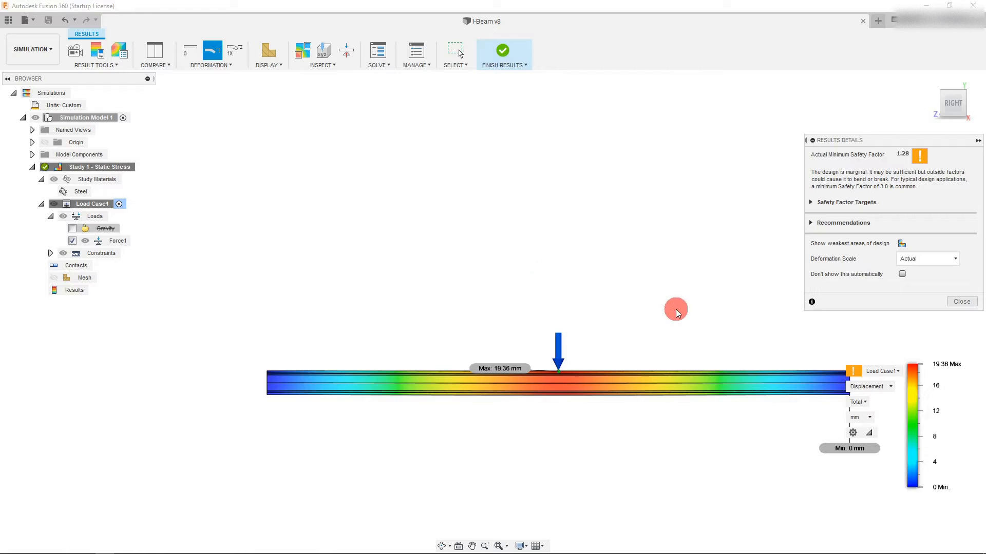
mouse_move(619, 325)
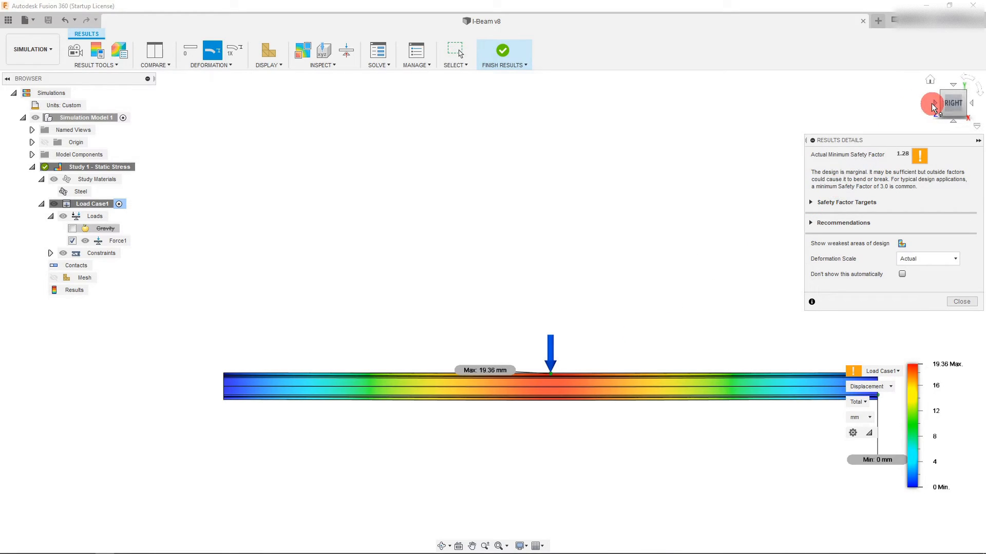
View the beam end-on and zoom in on its I-shaped cross-section
click(930, 106)
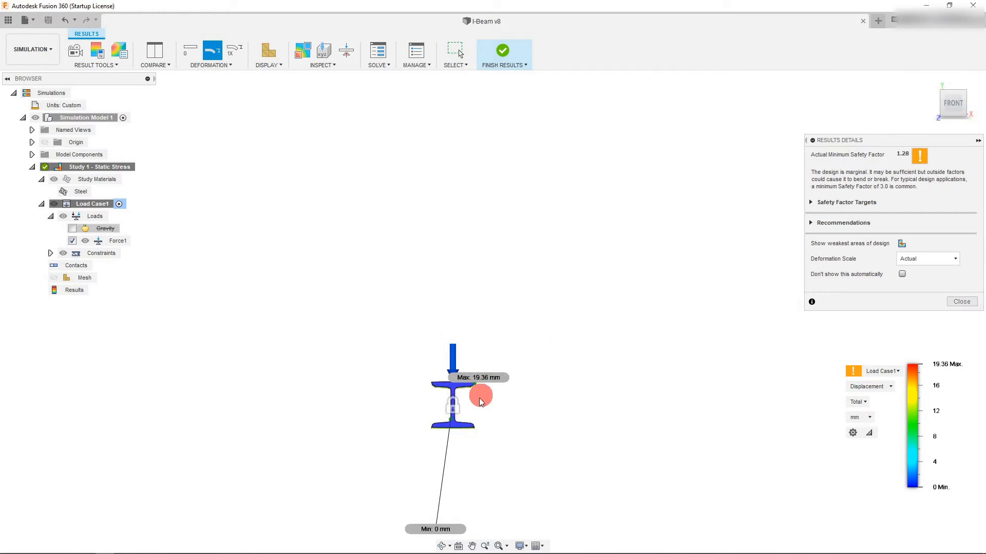
scroll(up, 3)
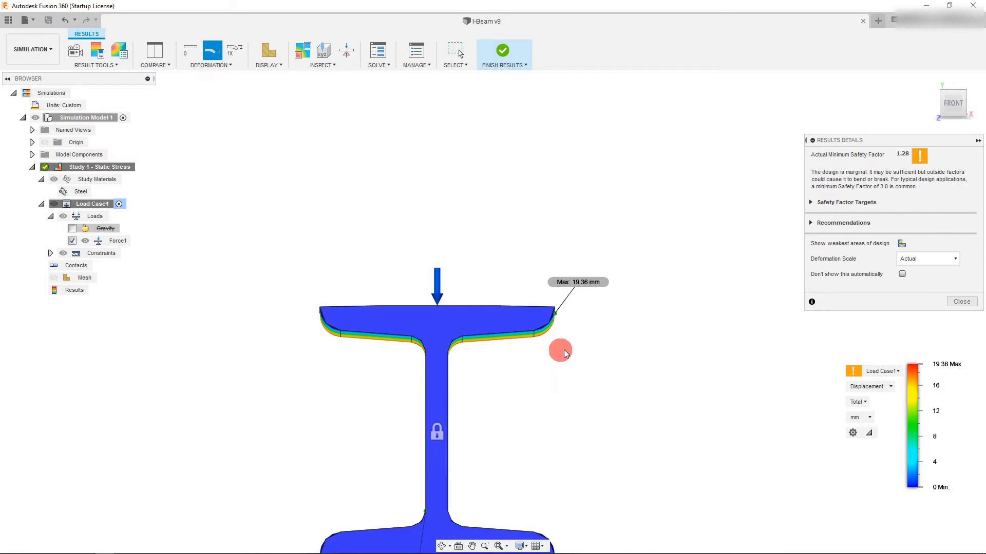
mouse_move(543, 335)
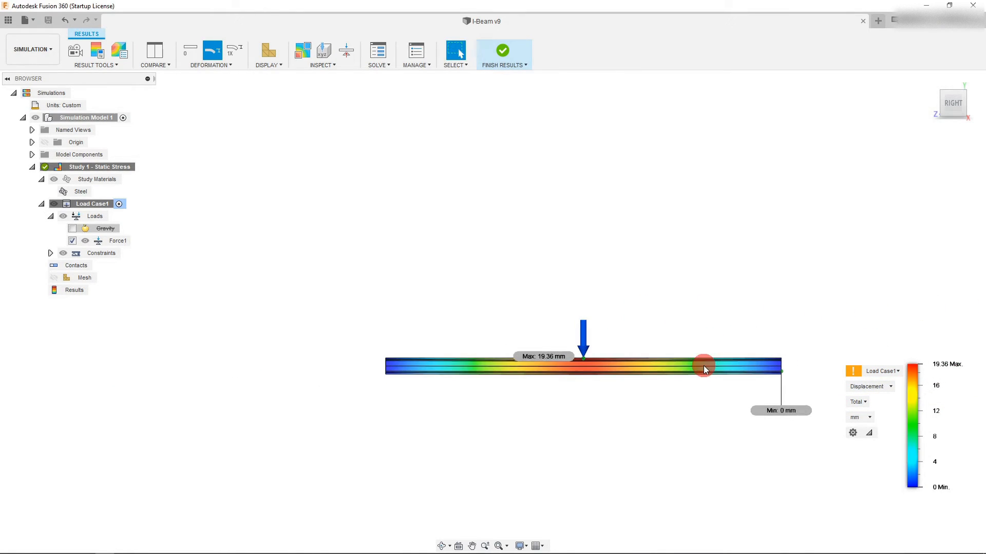
Leave the results and raise Force1's Fy to -2000000 lbforce
click(503, 50)
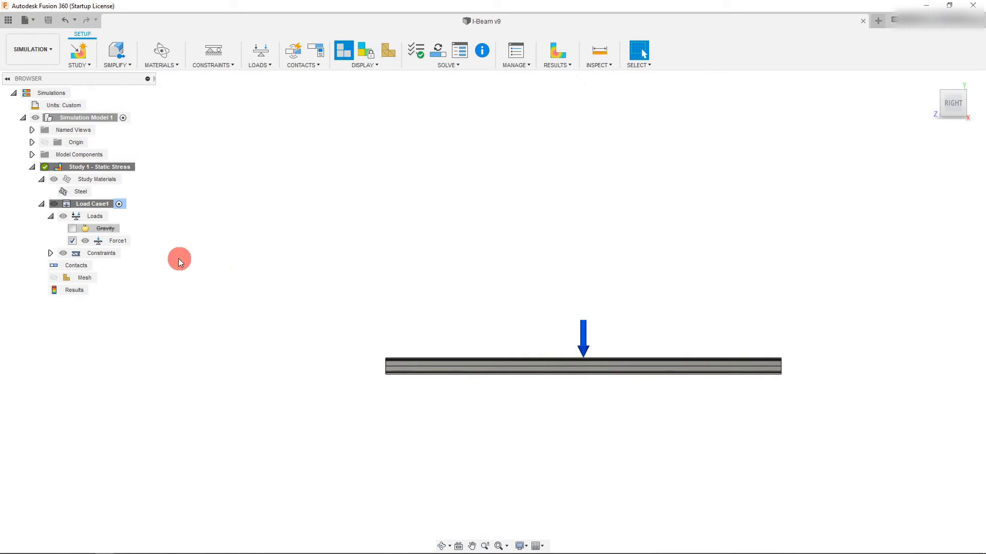
click(117, 240)
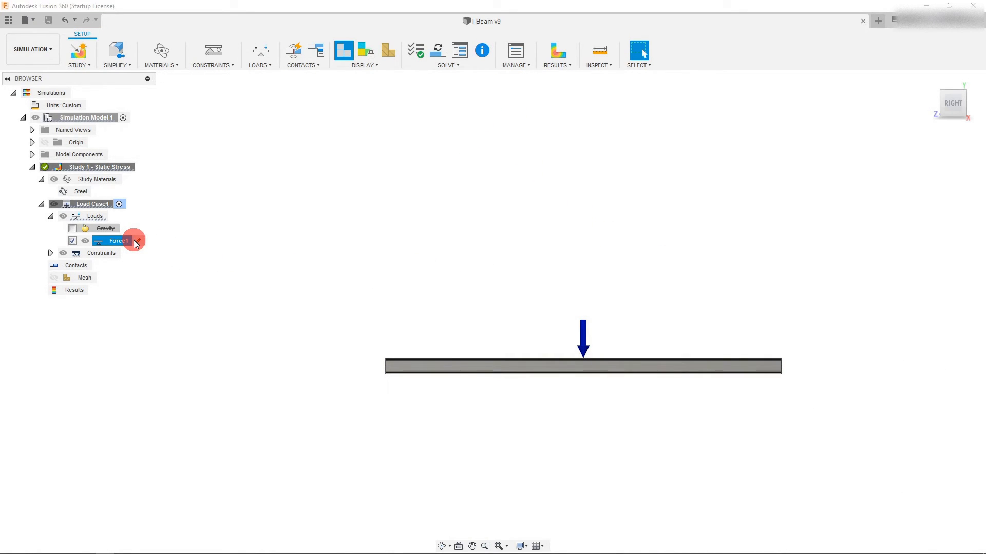
double_click(118, 241)
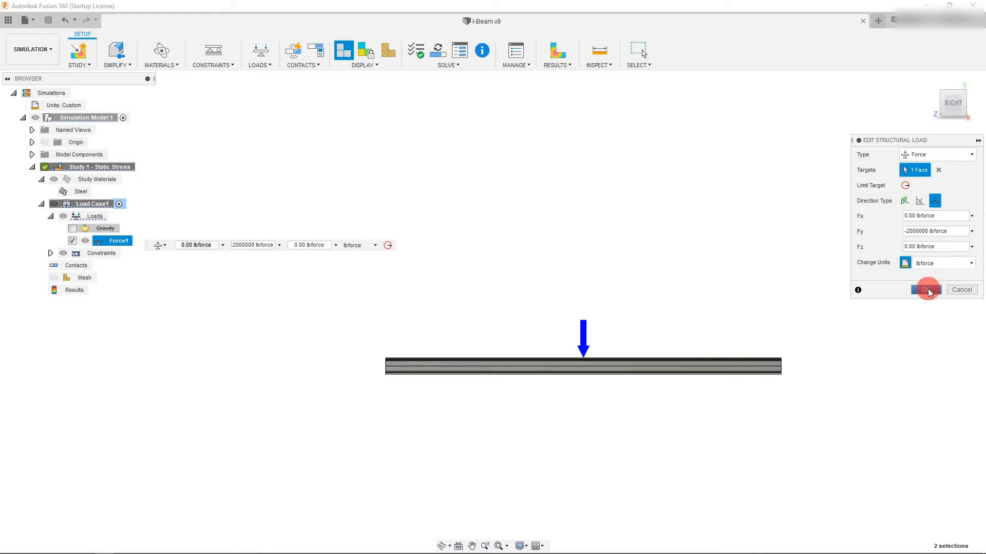
click(927, 290)
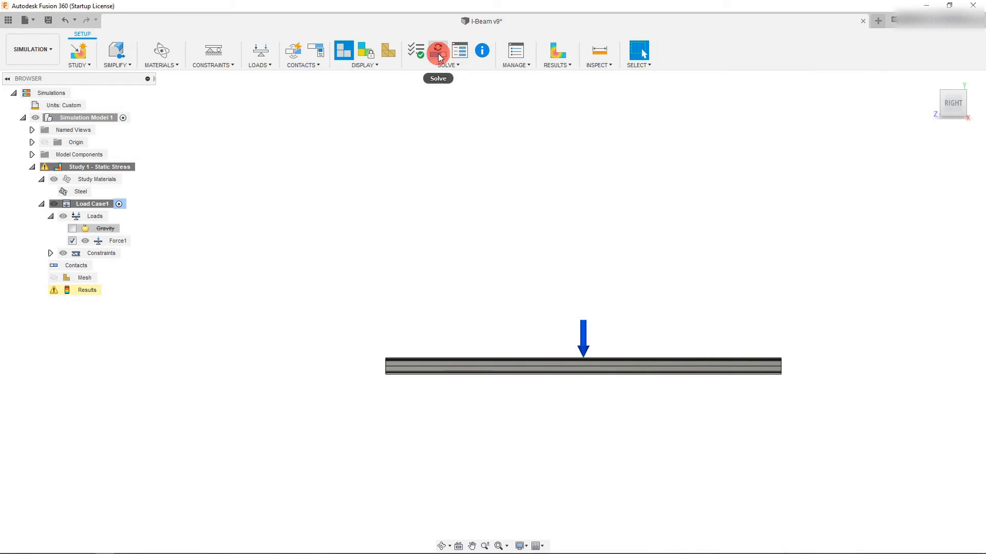
Solve locally at -2000000 lbforce, giving safety factor 0.45 and 55.32 mm displacement
click(437, 51)
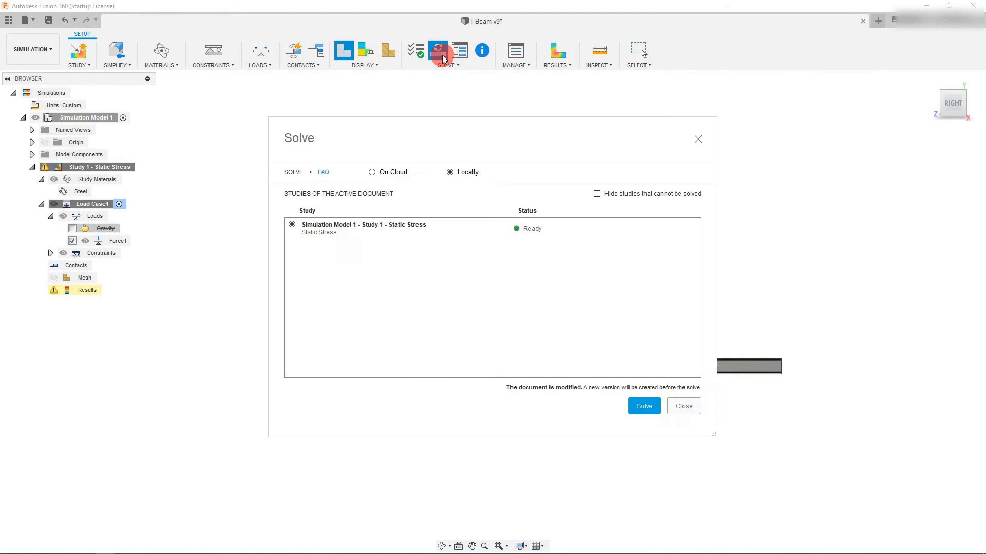
click(683, 406)
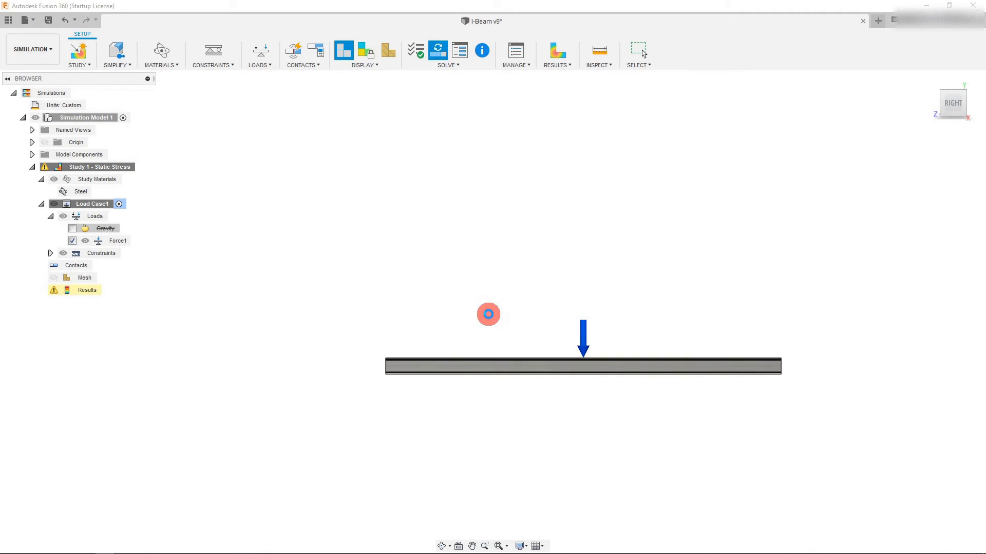
click(437, 50)
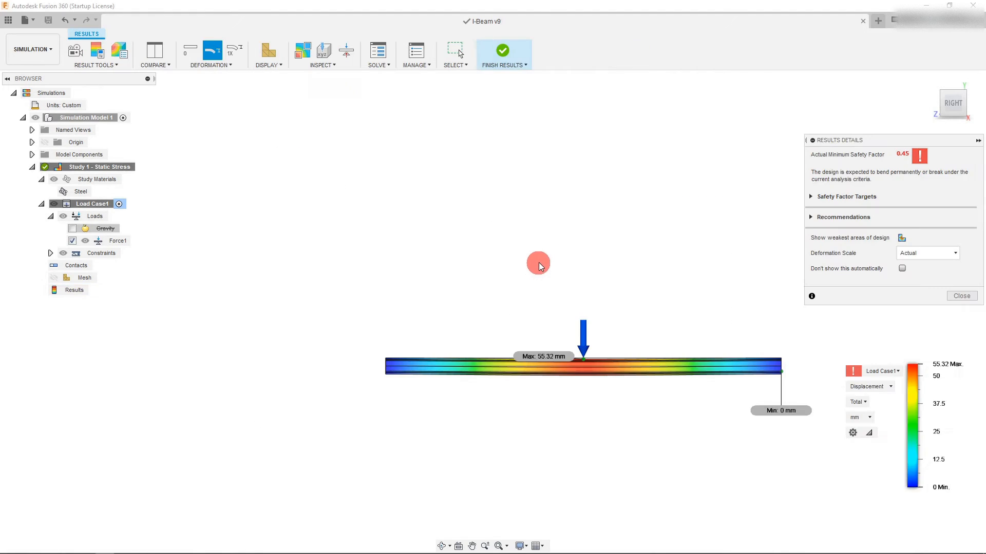
mouse_move(661, 369)
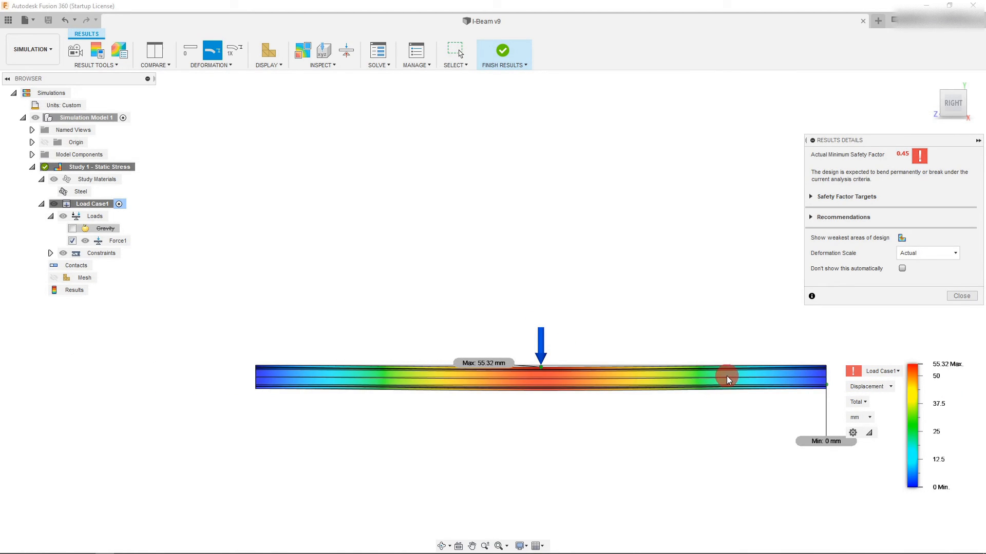
click(954, 253)
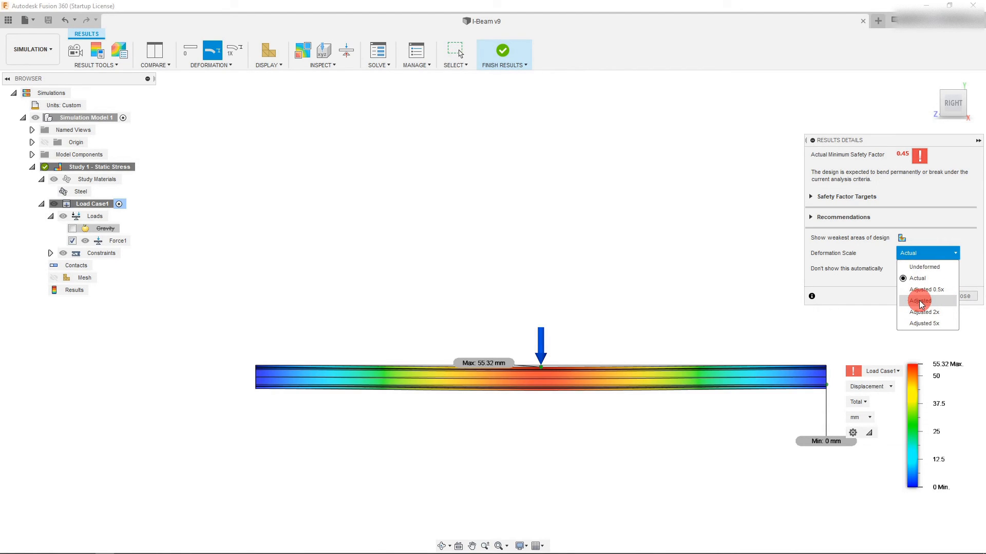
click(919, 300)
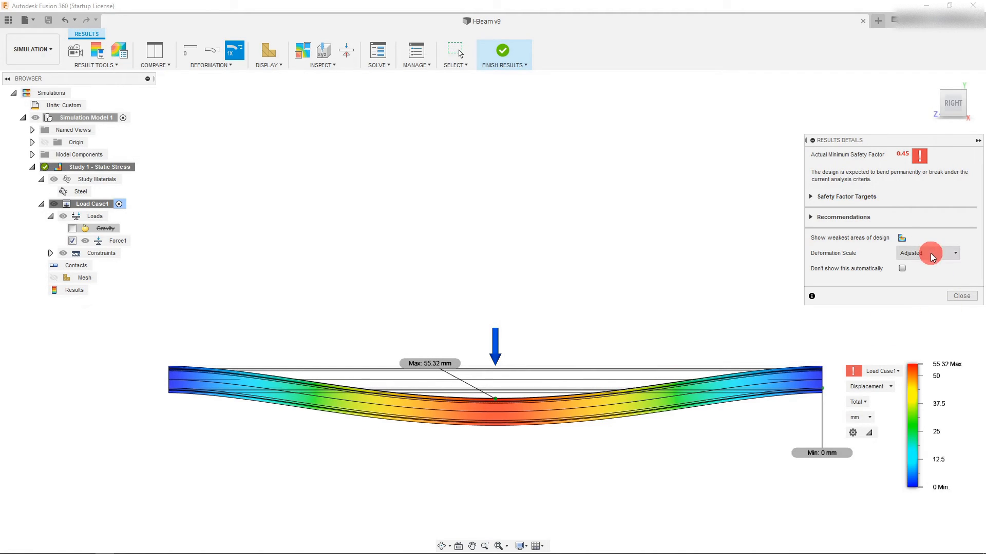
click(955, 253)
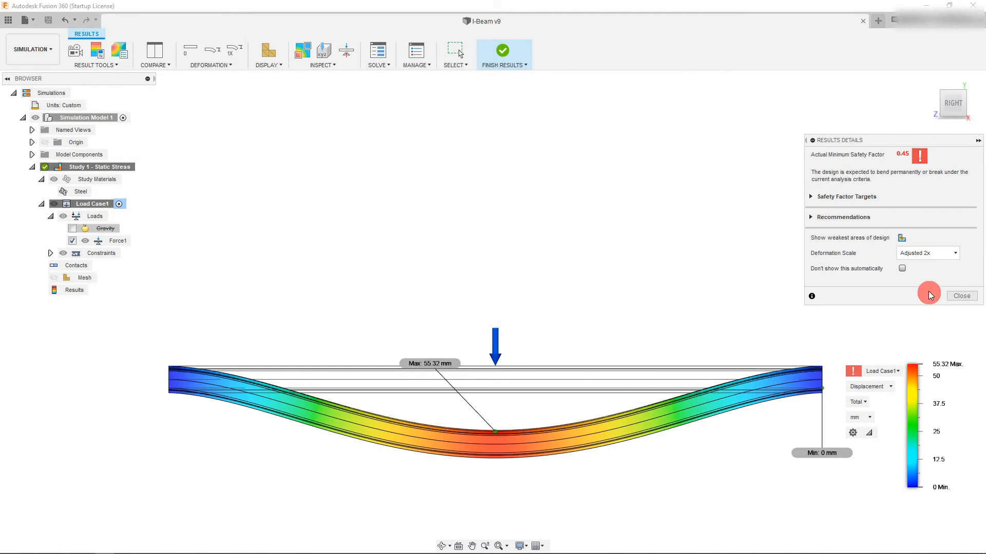
click(927, 252)
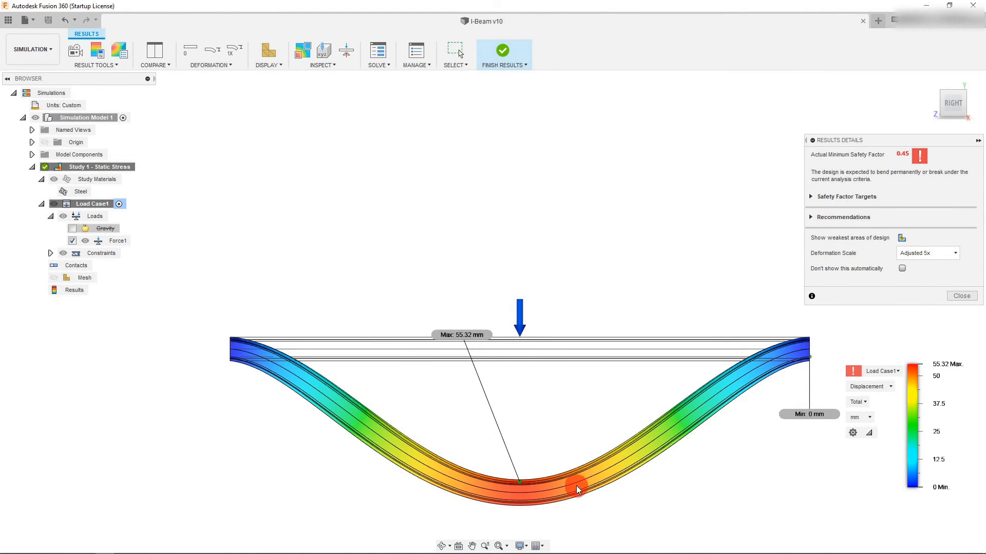
click(955, 253)
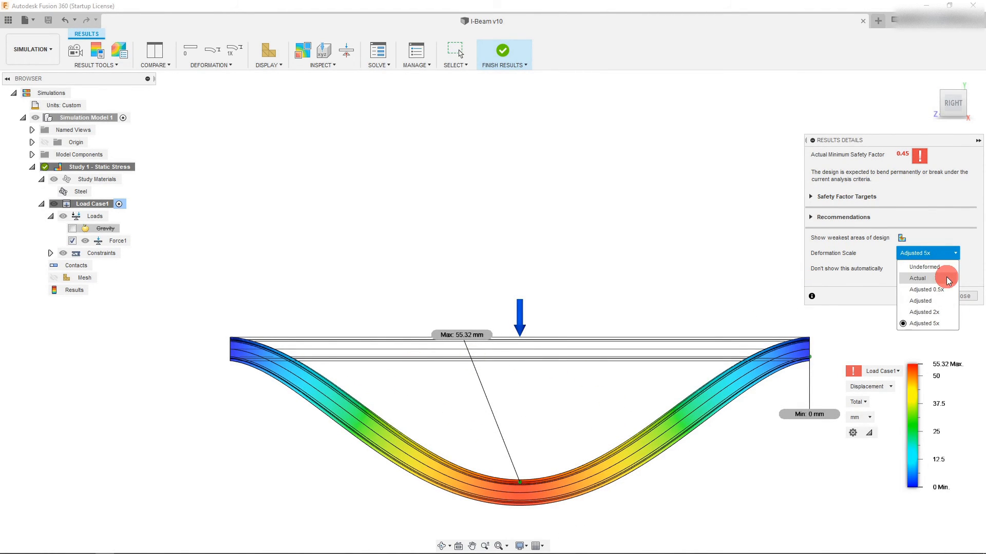
click(917, 278)
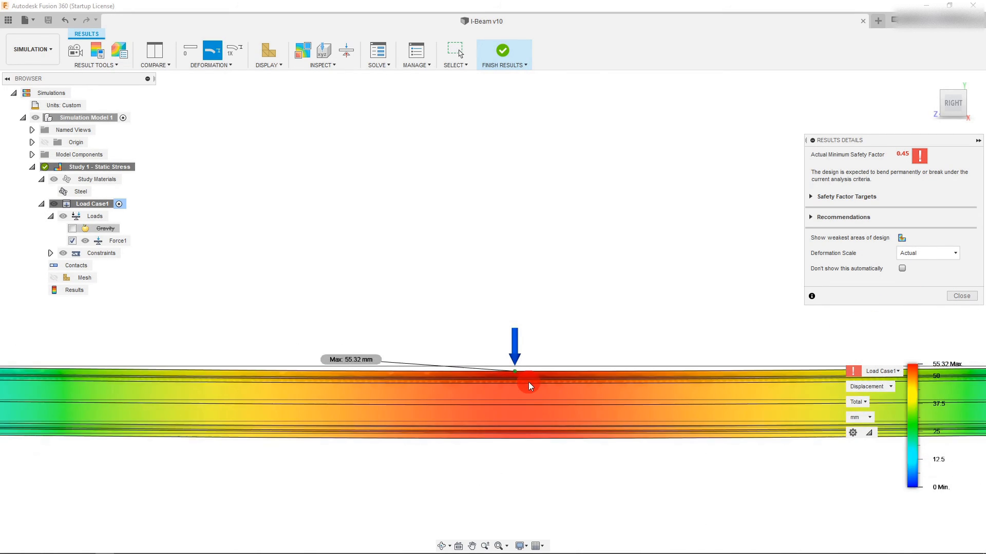
drag(528, 386, 707, 253)
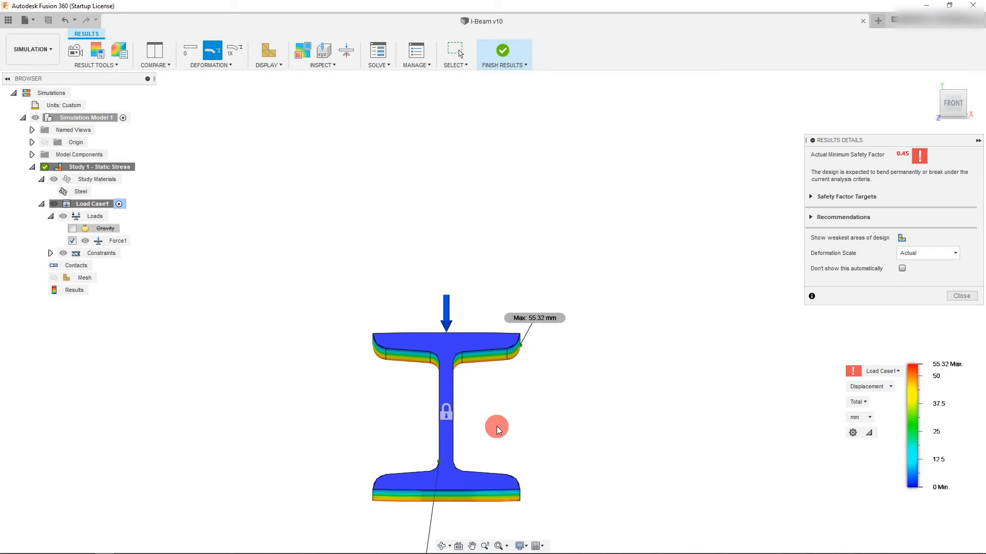
mouse_move(530, 384)
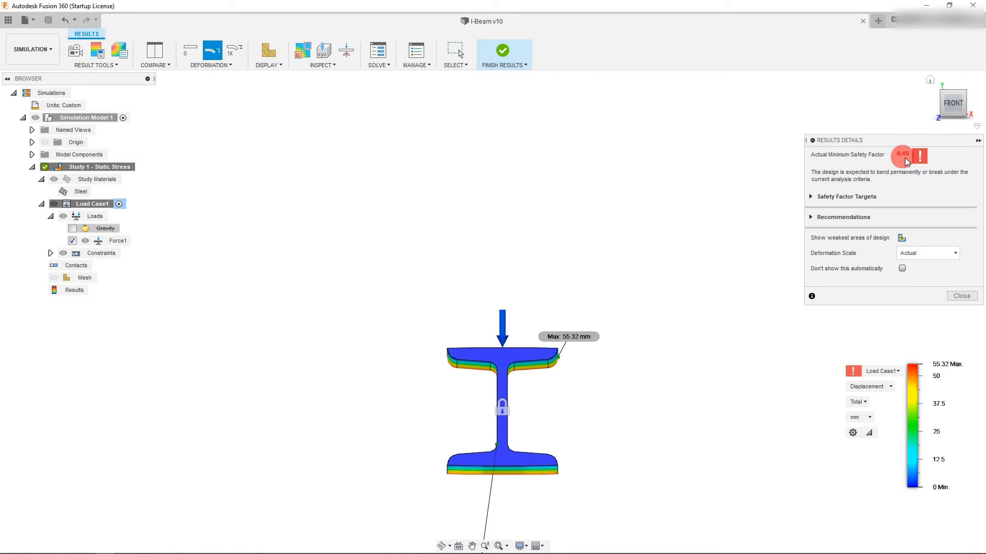
mouse_move(901, 162)
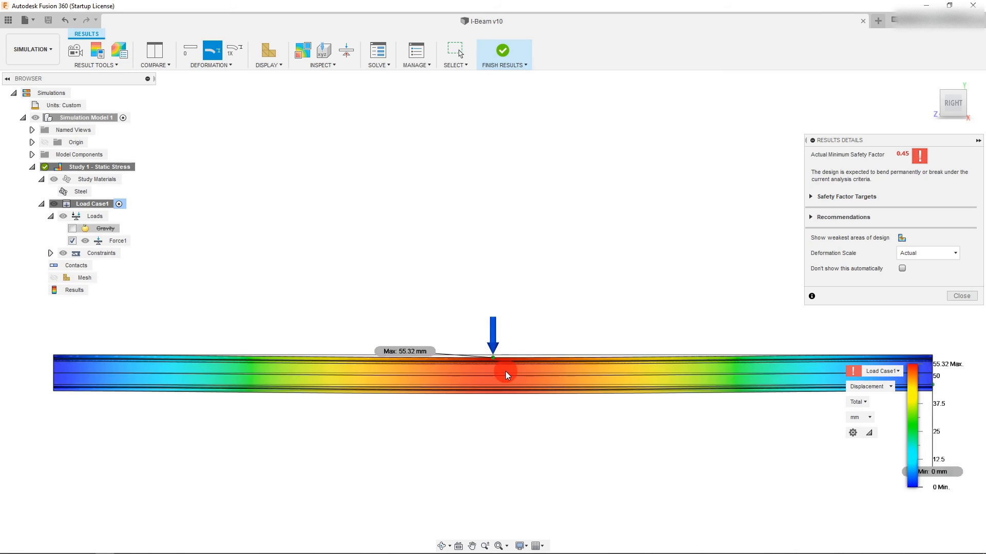
Plot Strain, then Reaction Force, then von Mises Stress peaking at 462.3 MPa
click(890, 386)
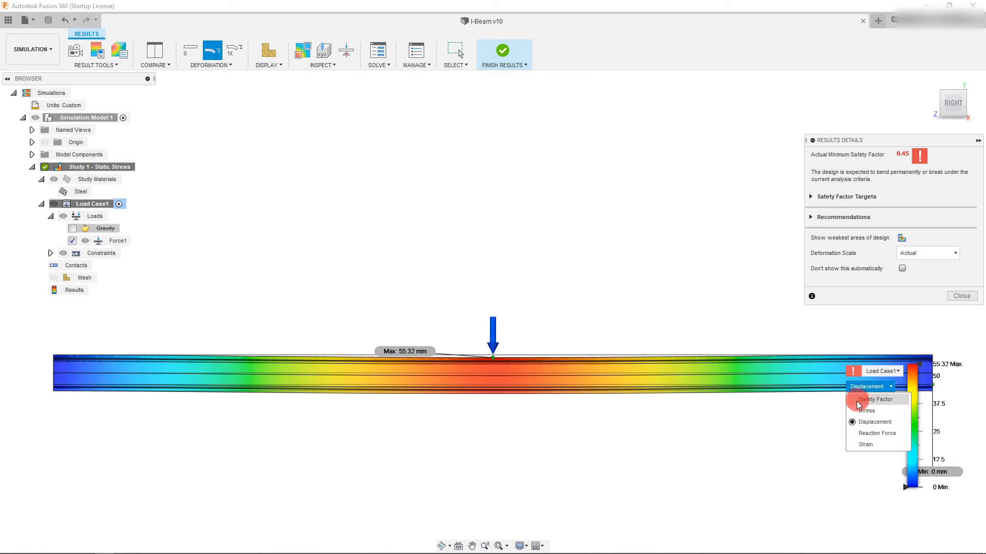
click(864, 445)
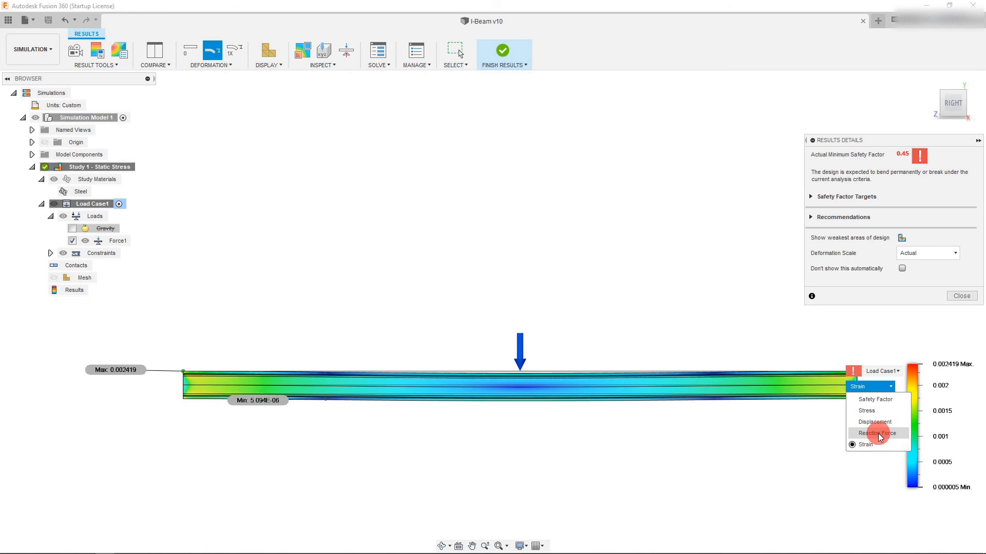
click(876, 434)
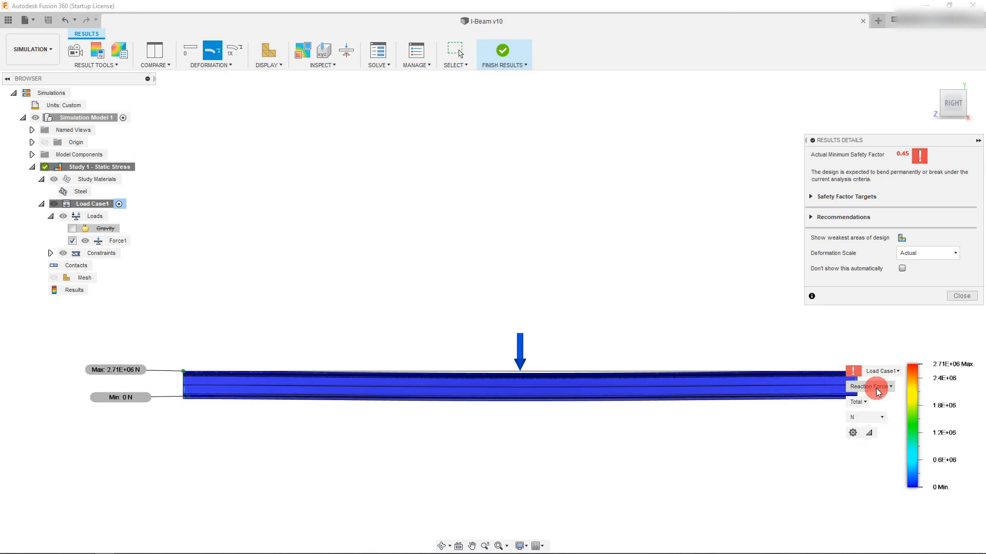
click(869, 387)
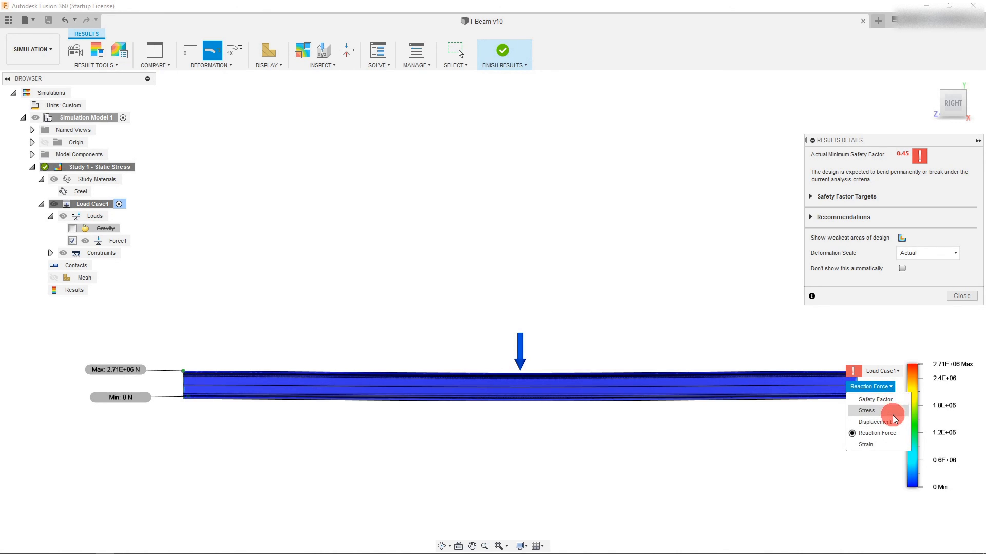
click(866, 411)
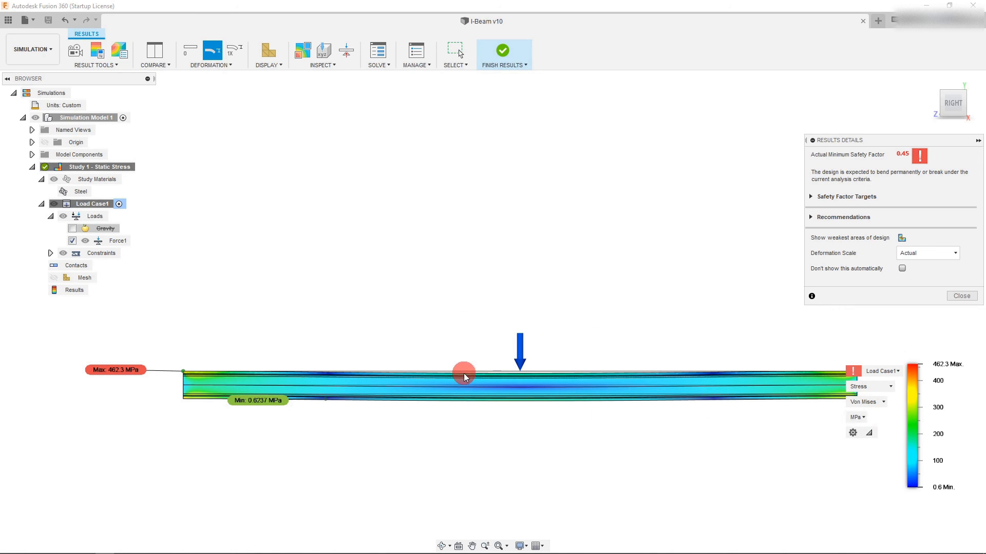
mouse_move(121, 388)
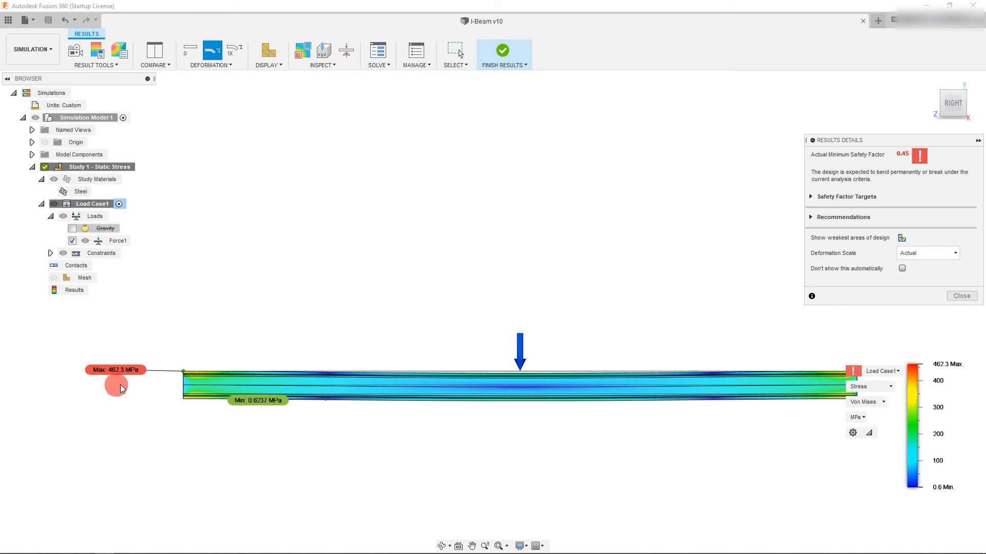